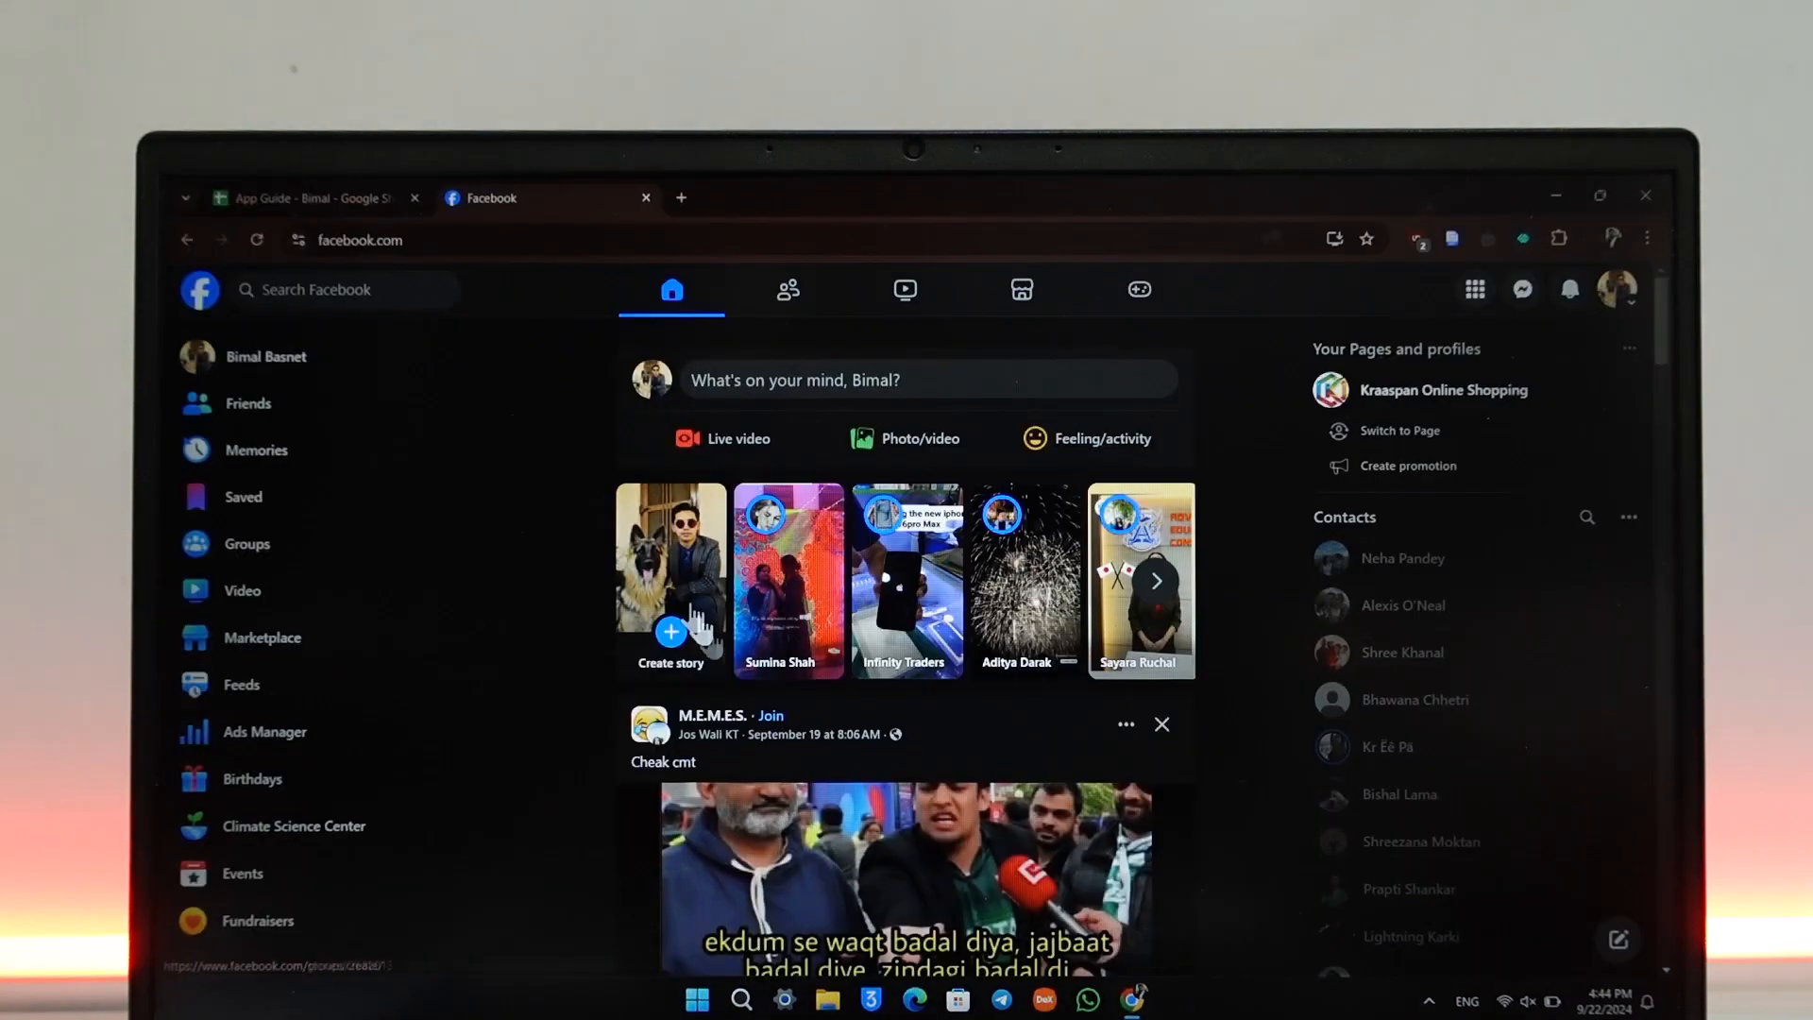
Check Facebook friend requests, then open the All friends list
{"action": "left_click", "coordinate": [788, 289]}
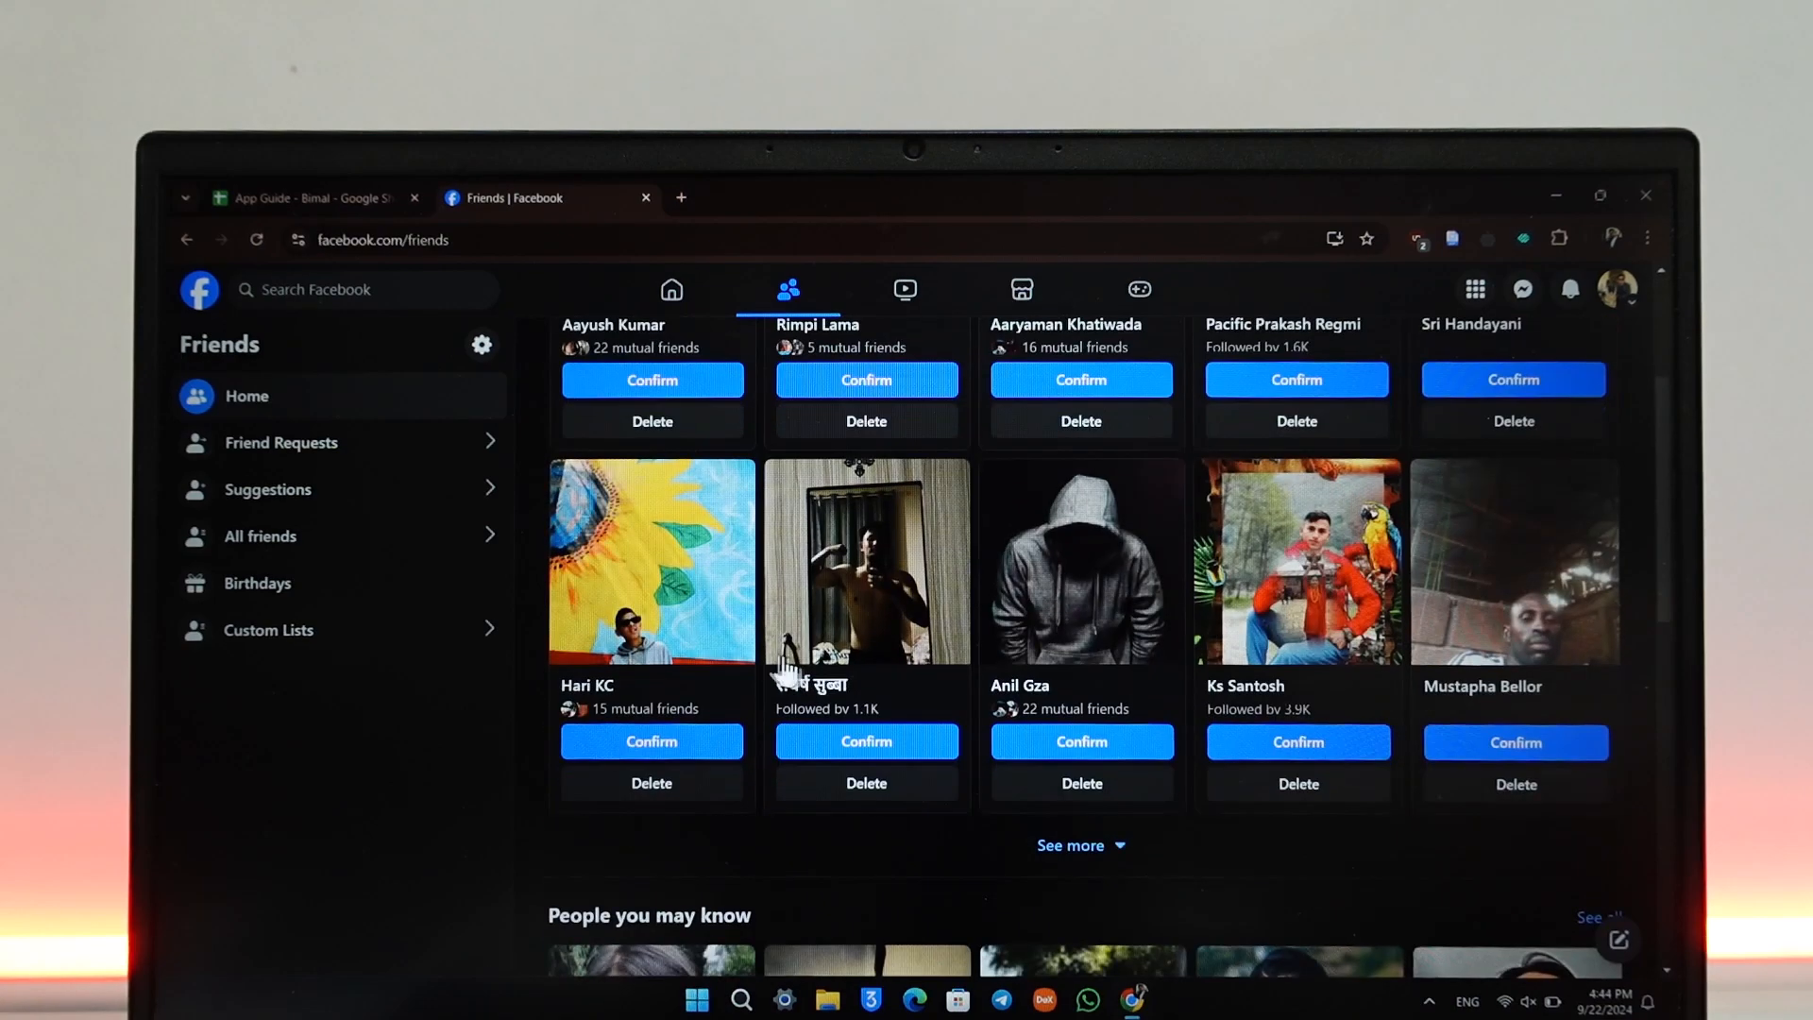
{"action": "left_click", "coordinate": [279, 442]}
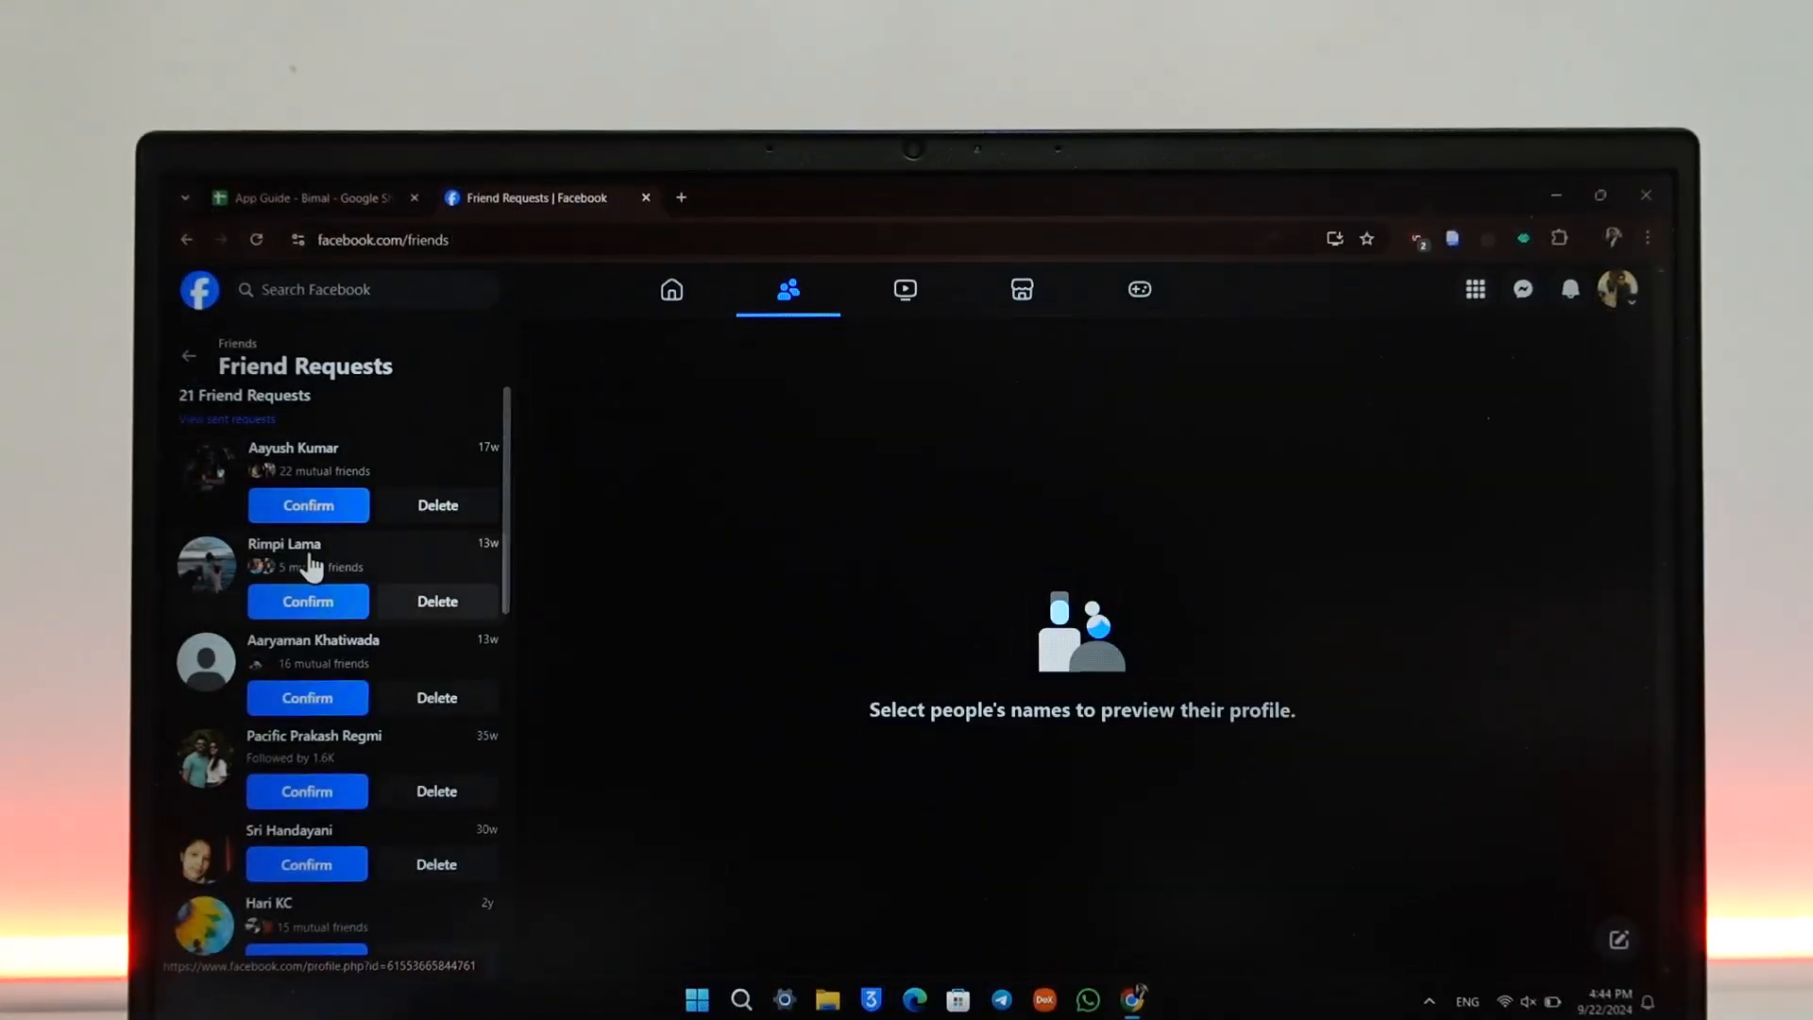
{"action": "left_click", "coordinate": [189, 356]}
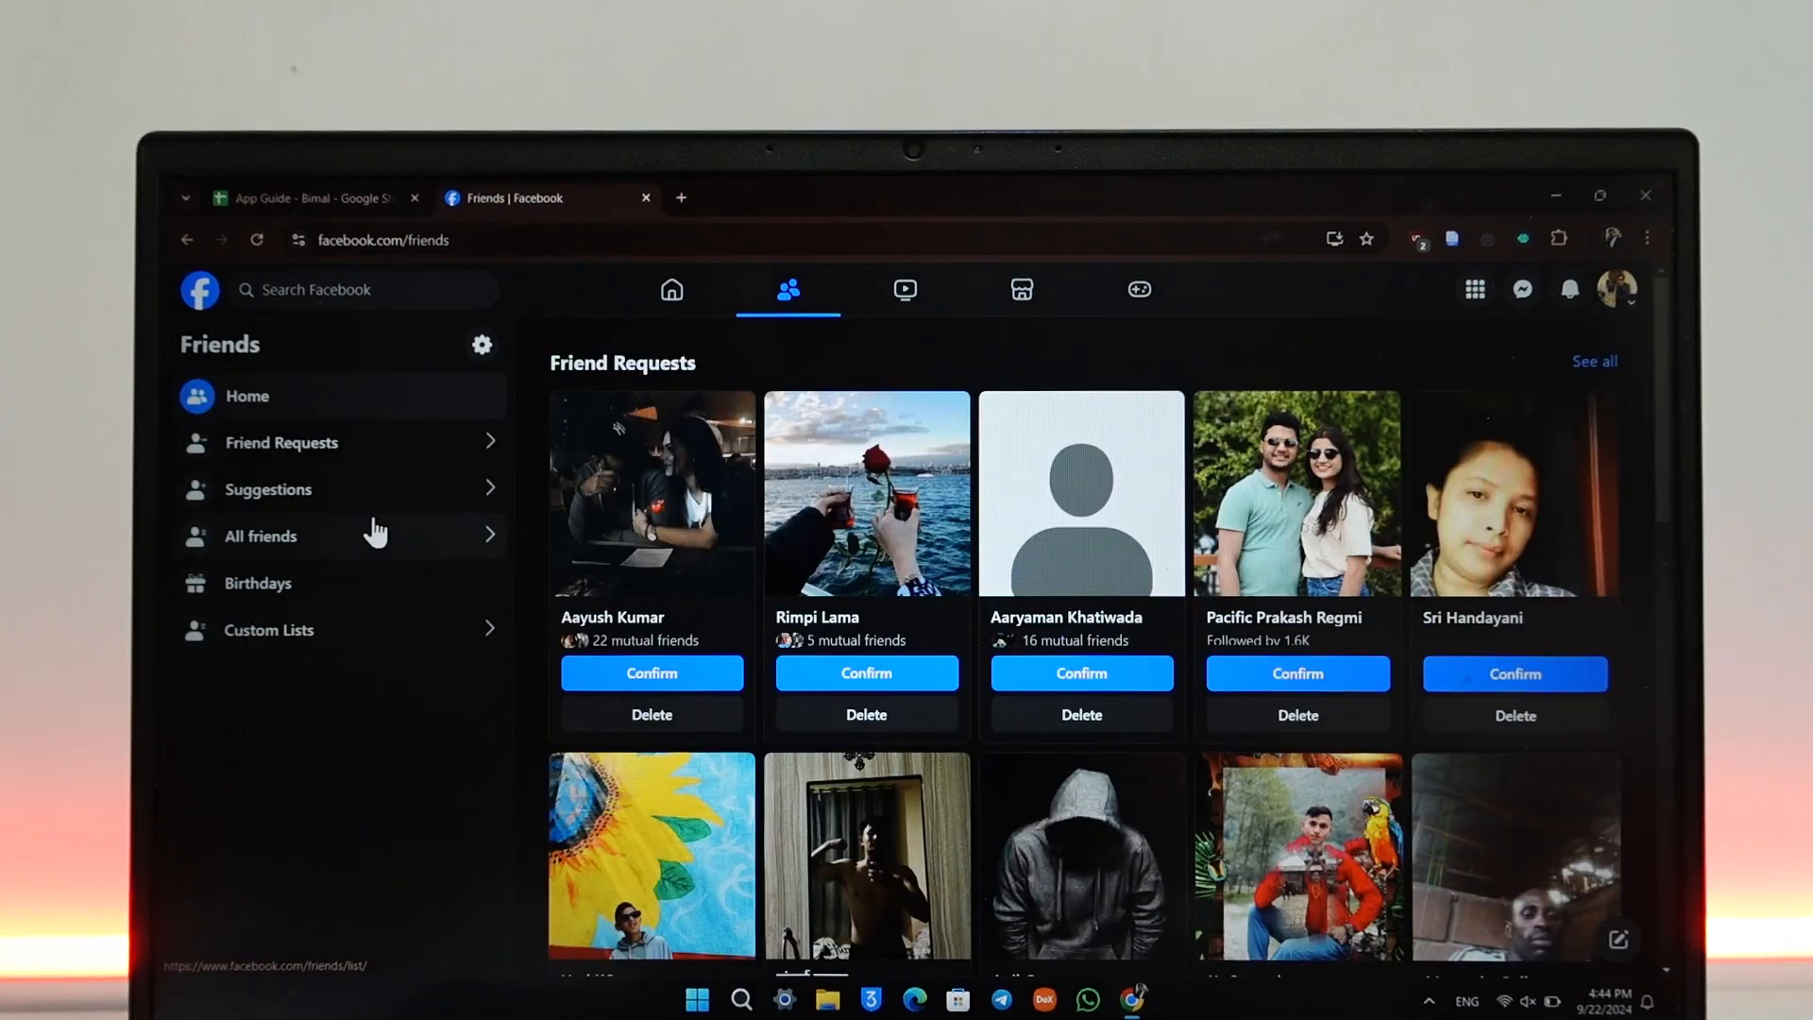
{"action": "left_click", "coordinate": [259, 535]}
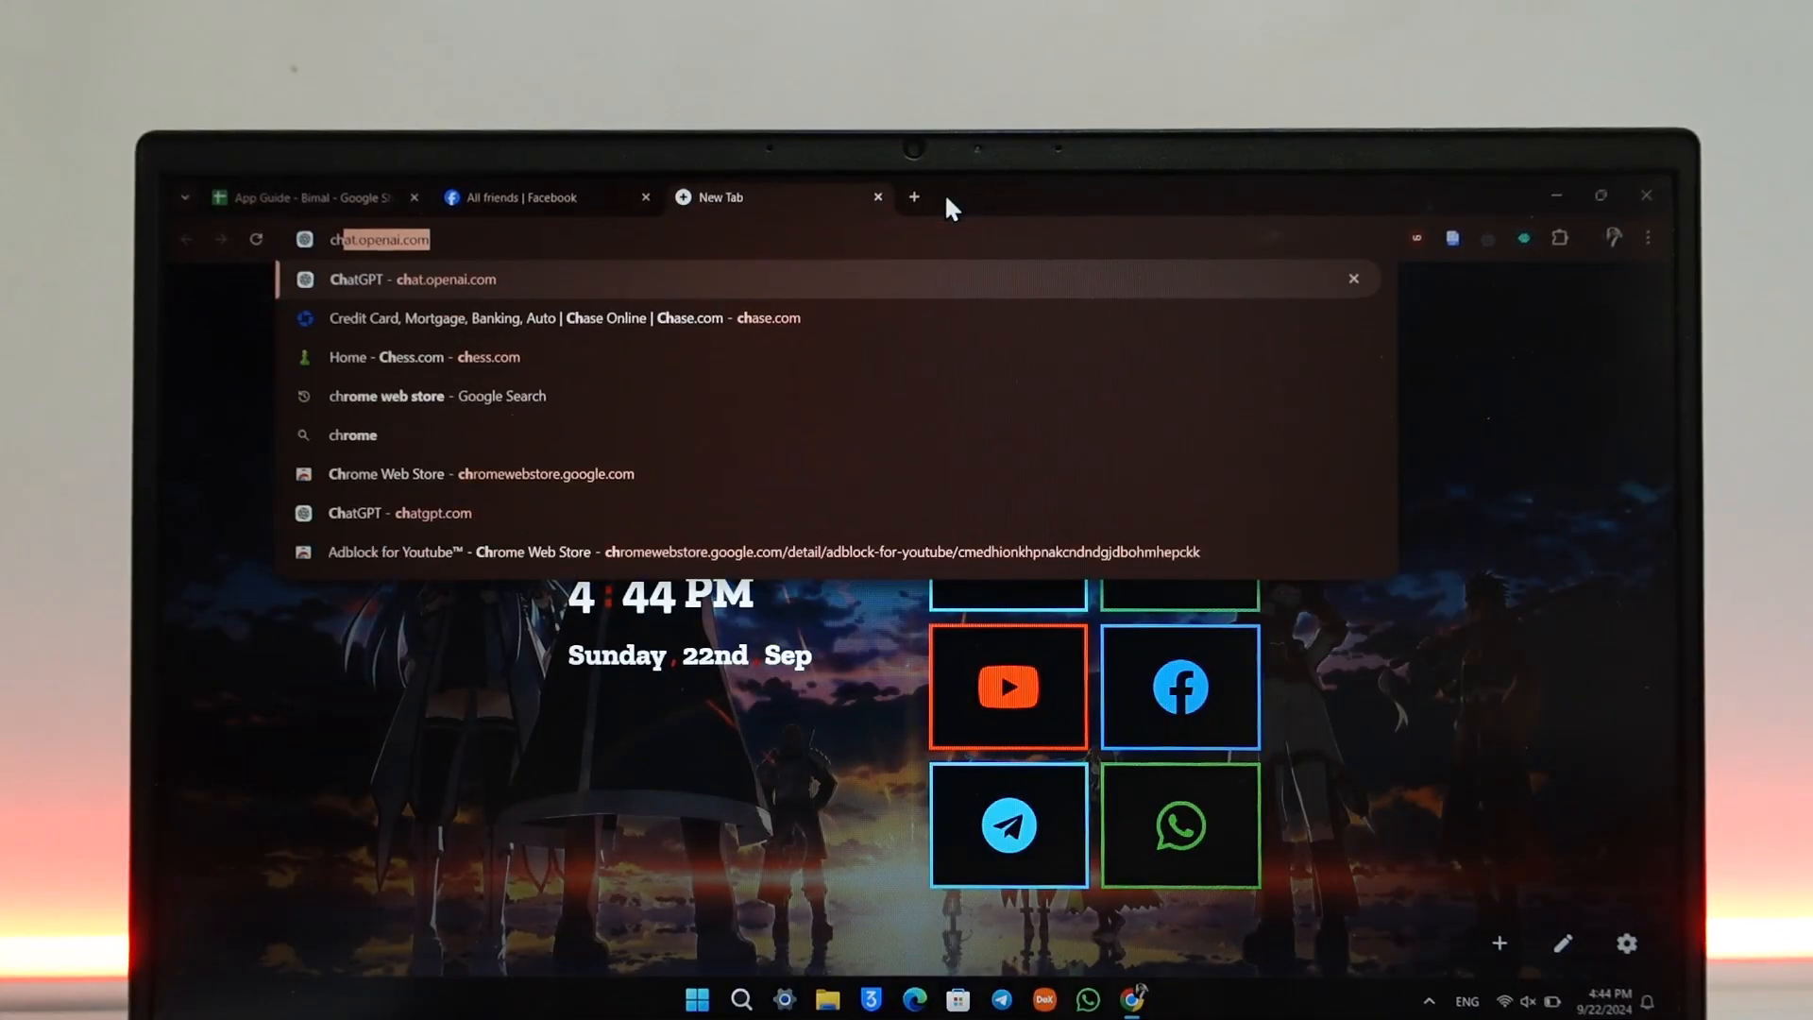
Go to chromewebstore.google.com and search the store for 'l.o'
{"action": "type", "text": "chromewebstore.google.com"}
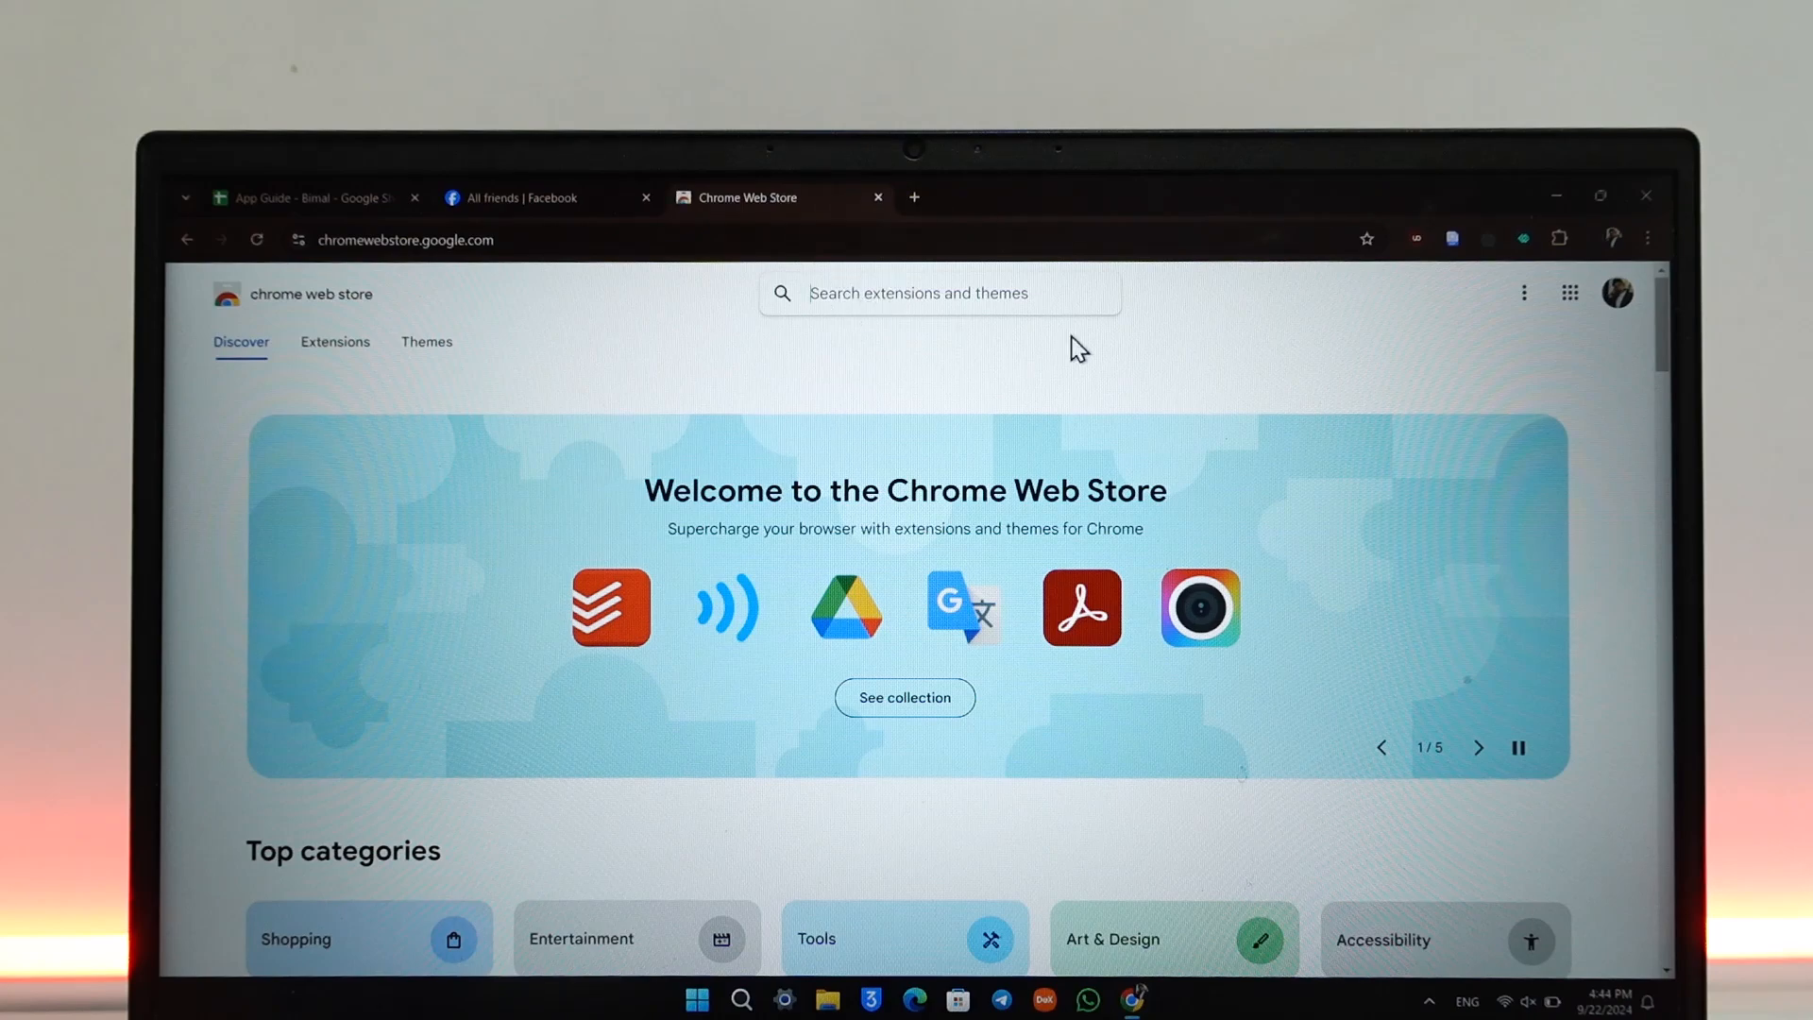
{"action": "mouse_move", "coordinate": [1029, 312]}
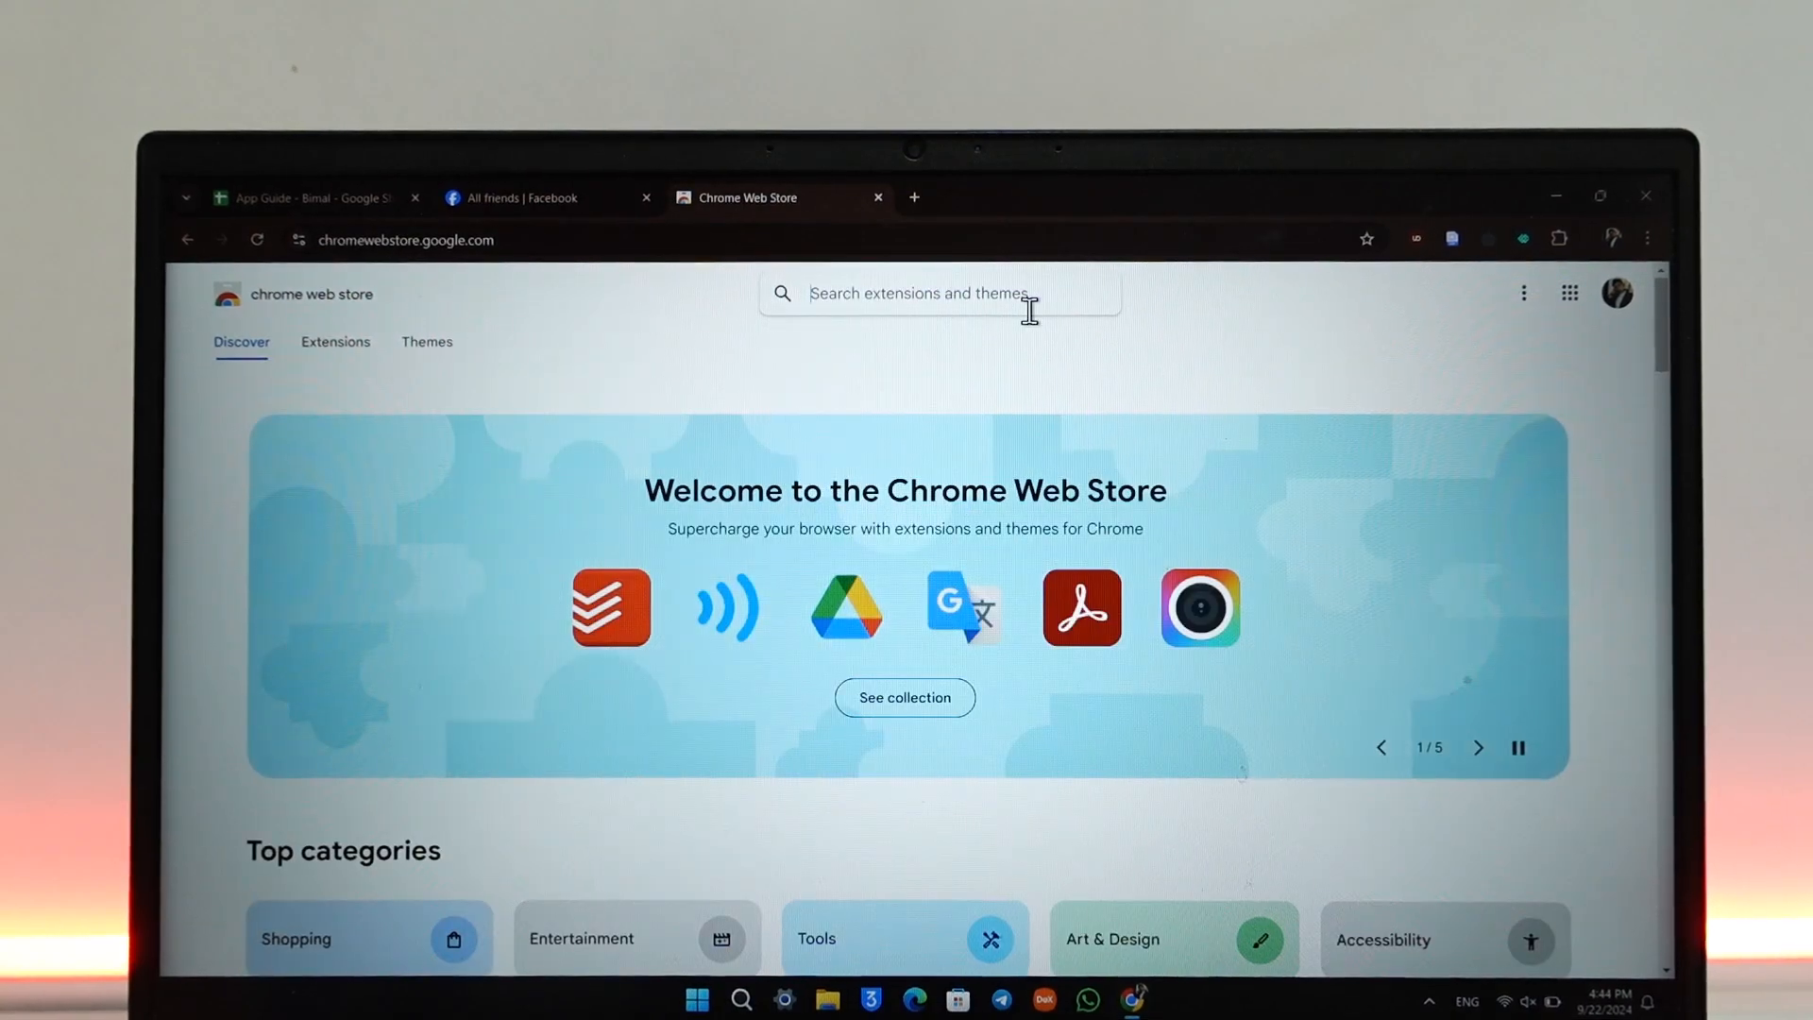
{"action": "left_click", "coordinate": [926, 293]}
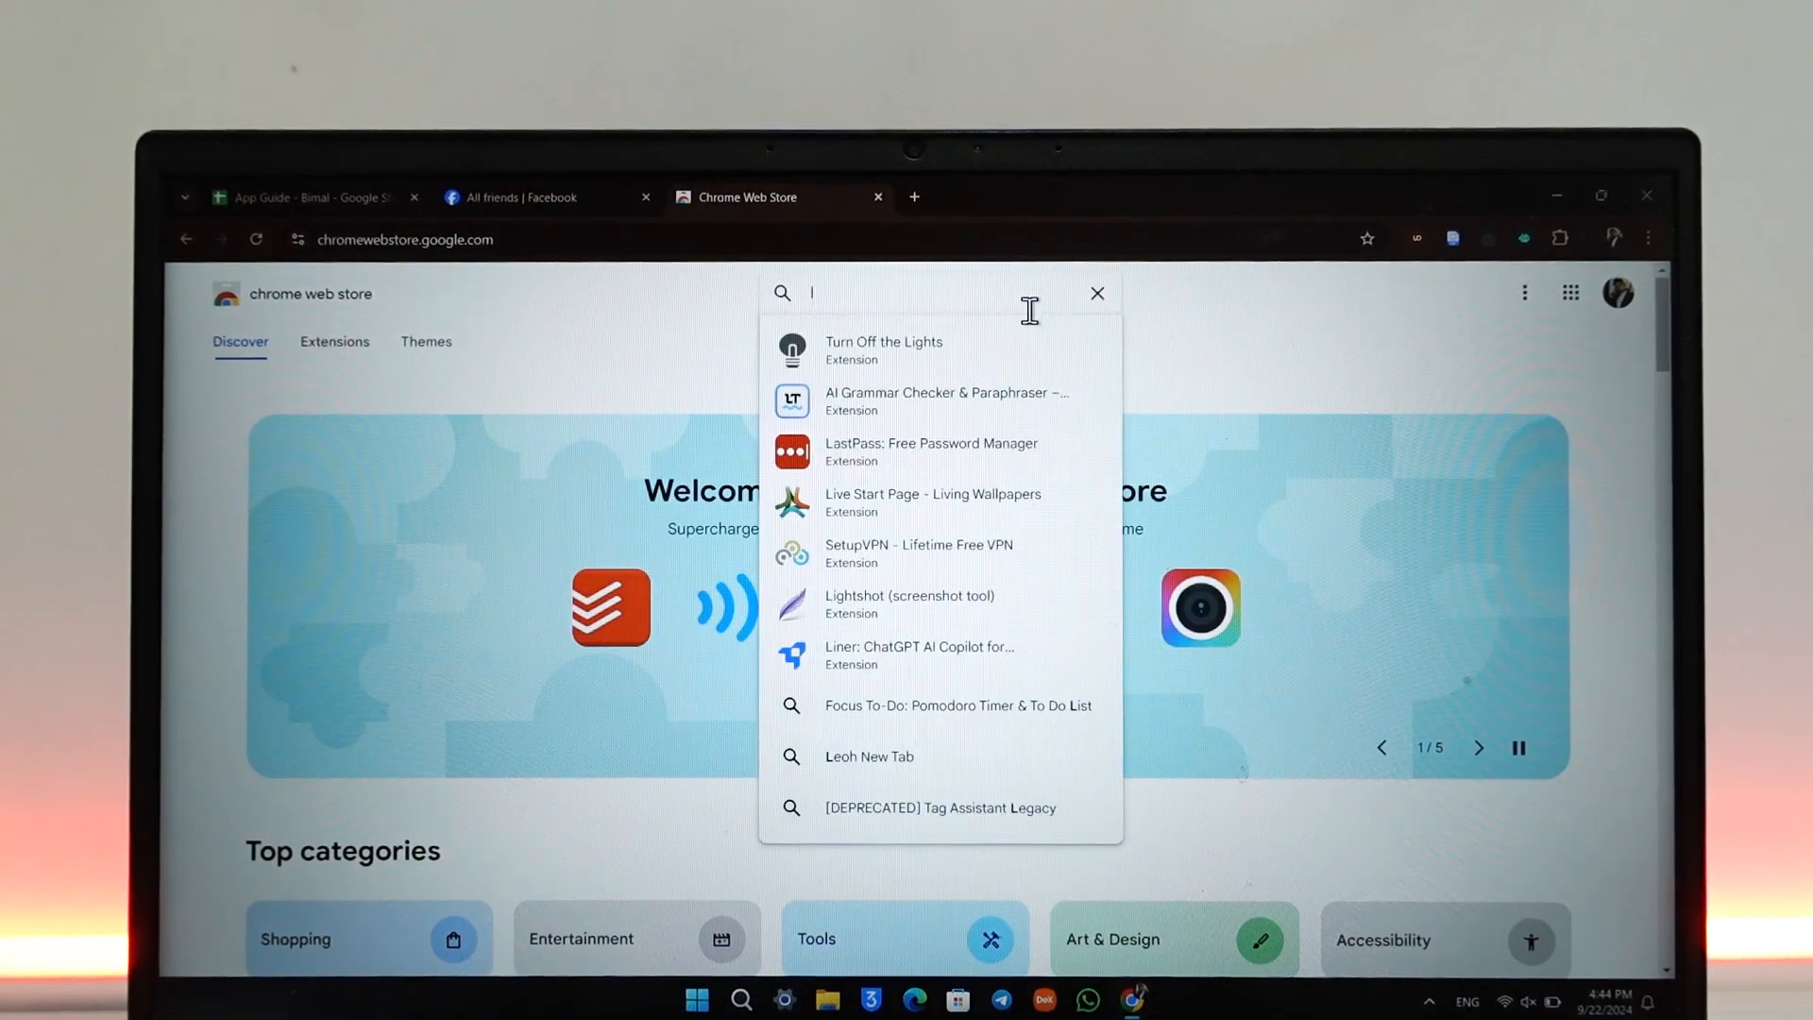
{"action": "type", "text": "l.o.c"}
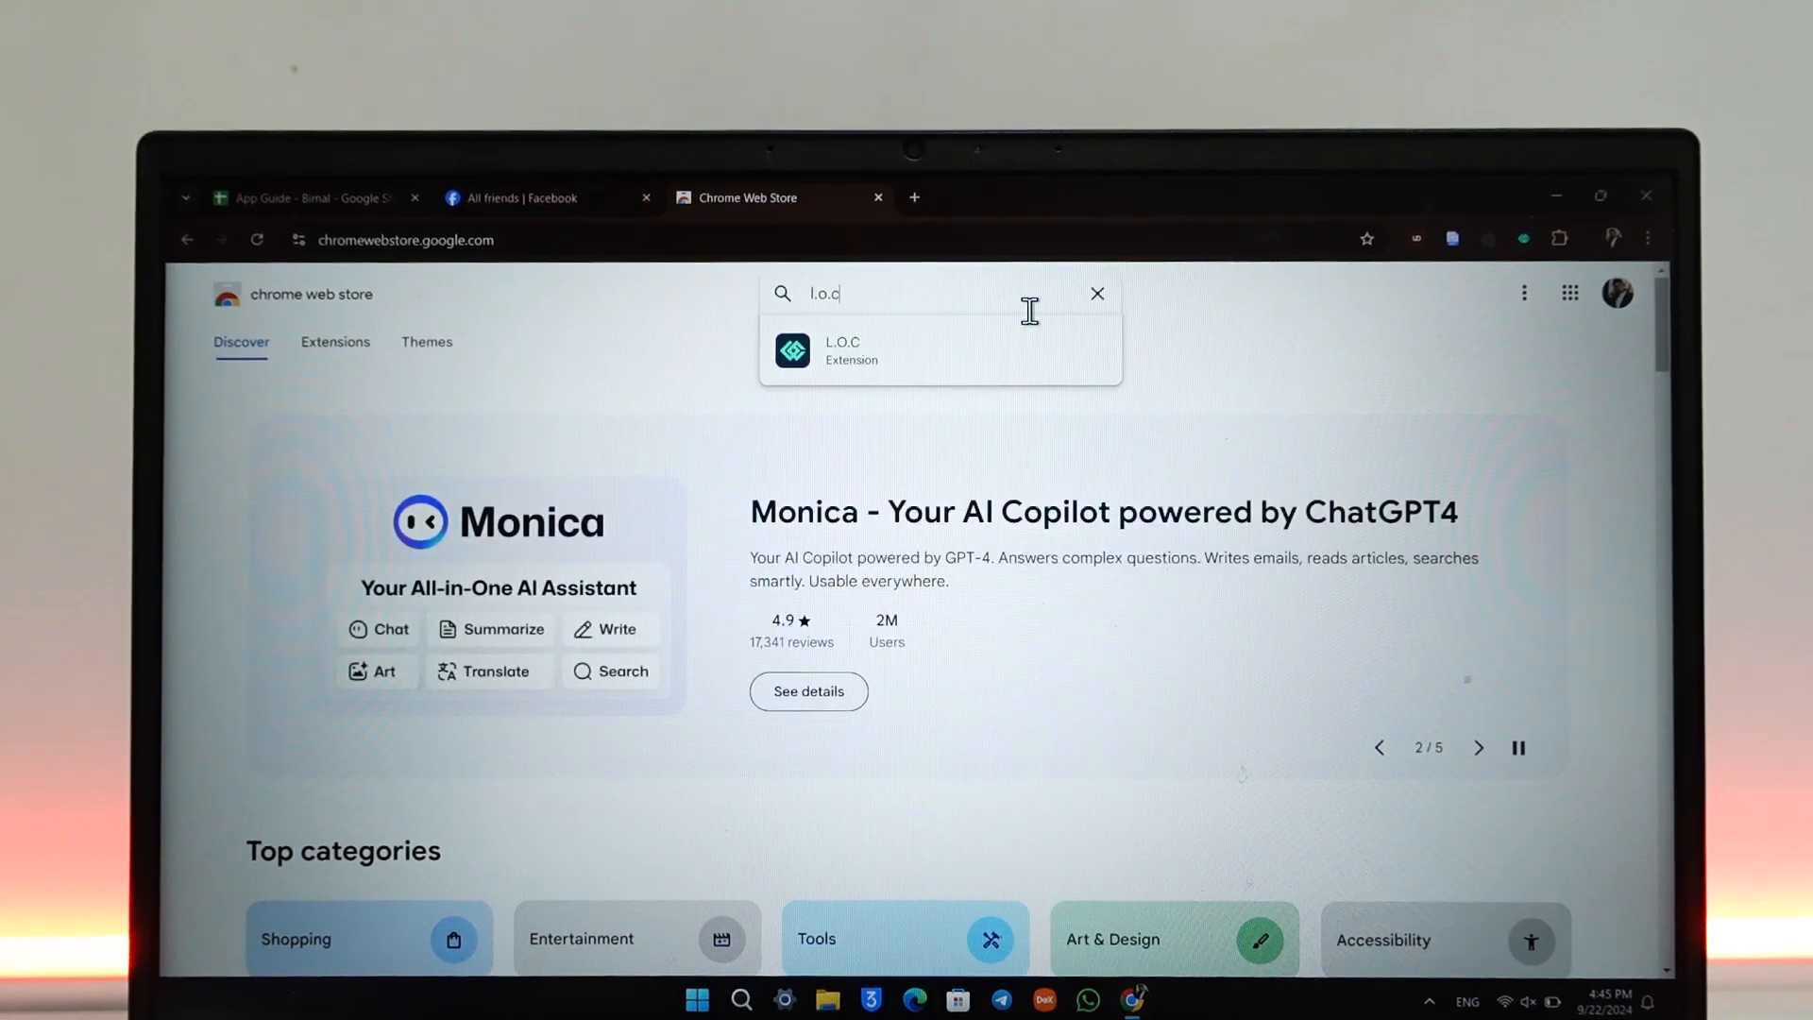
Add the L.O.C extension to Chrome and launch its loc.dev dashboard
{"action": "left_click", "coordinate": [854, 351]}
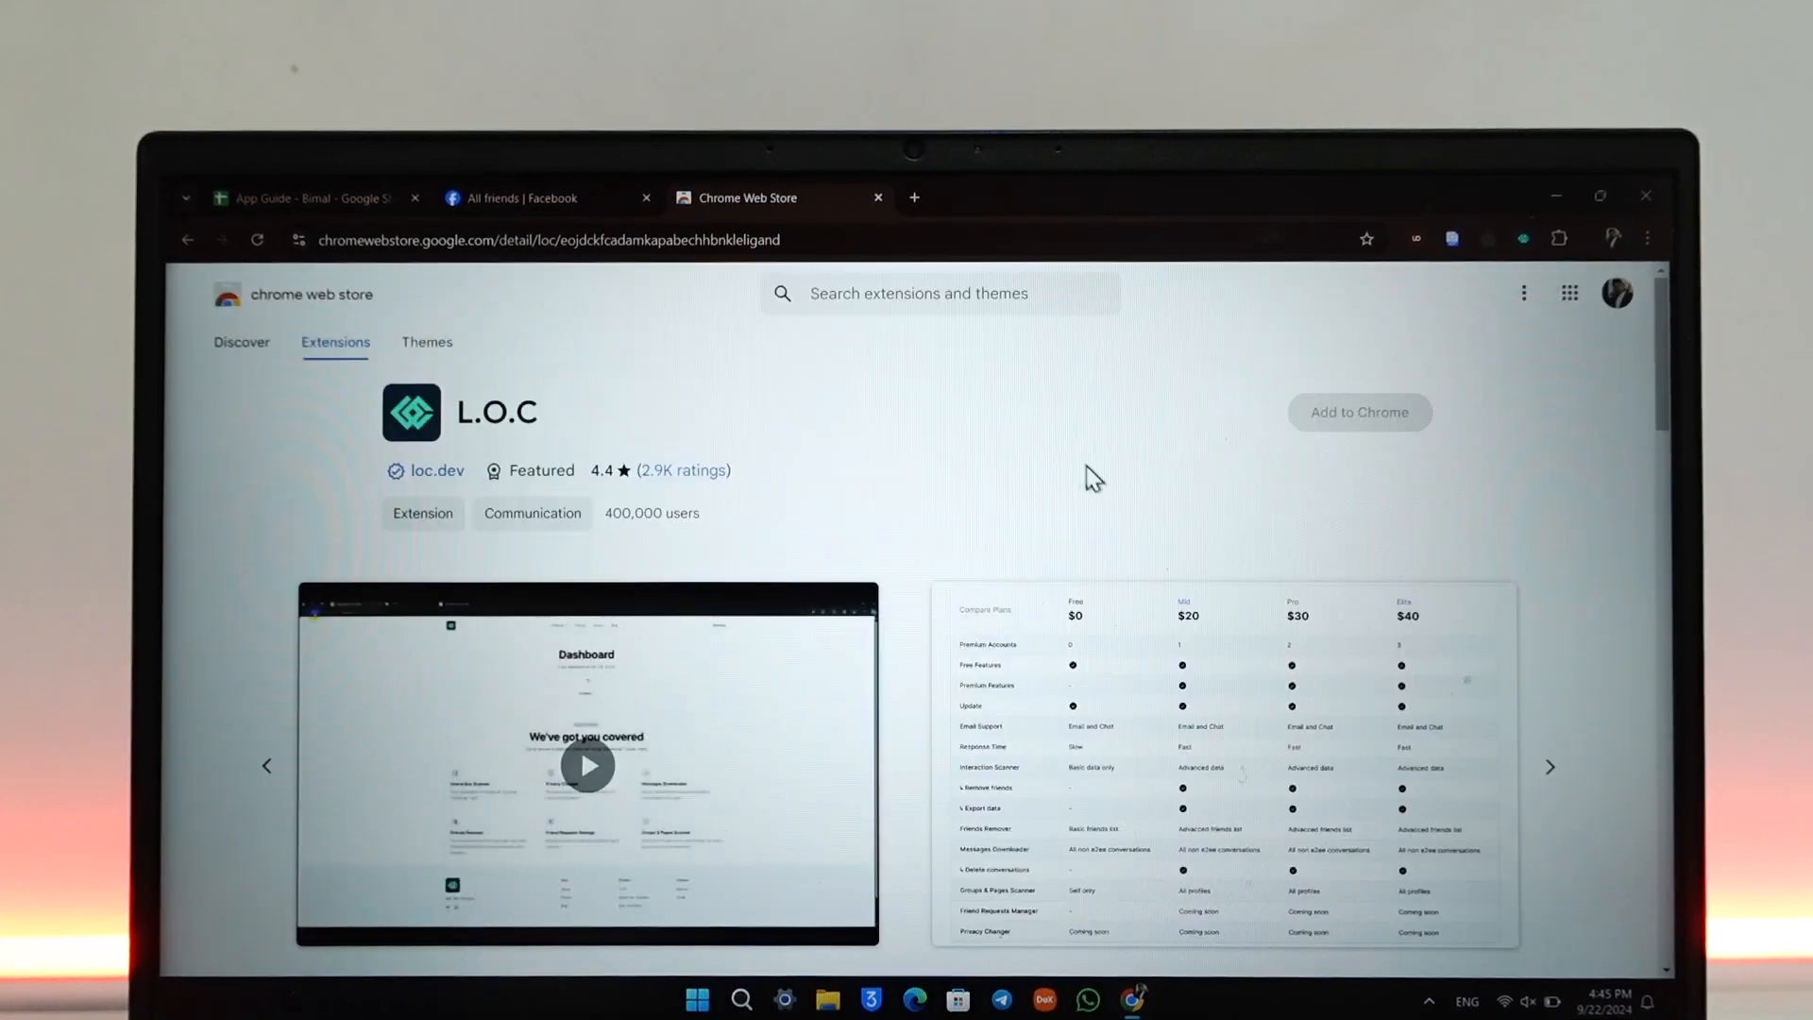
{"action": "left_click", "coordinate": [1359, 412]}
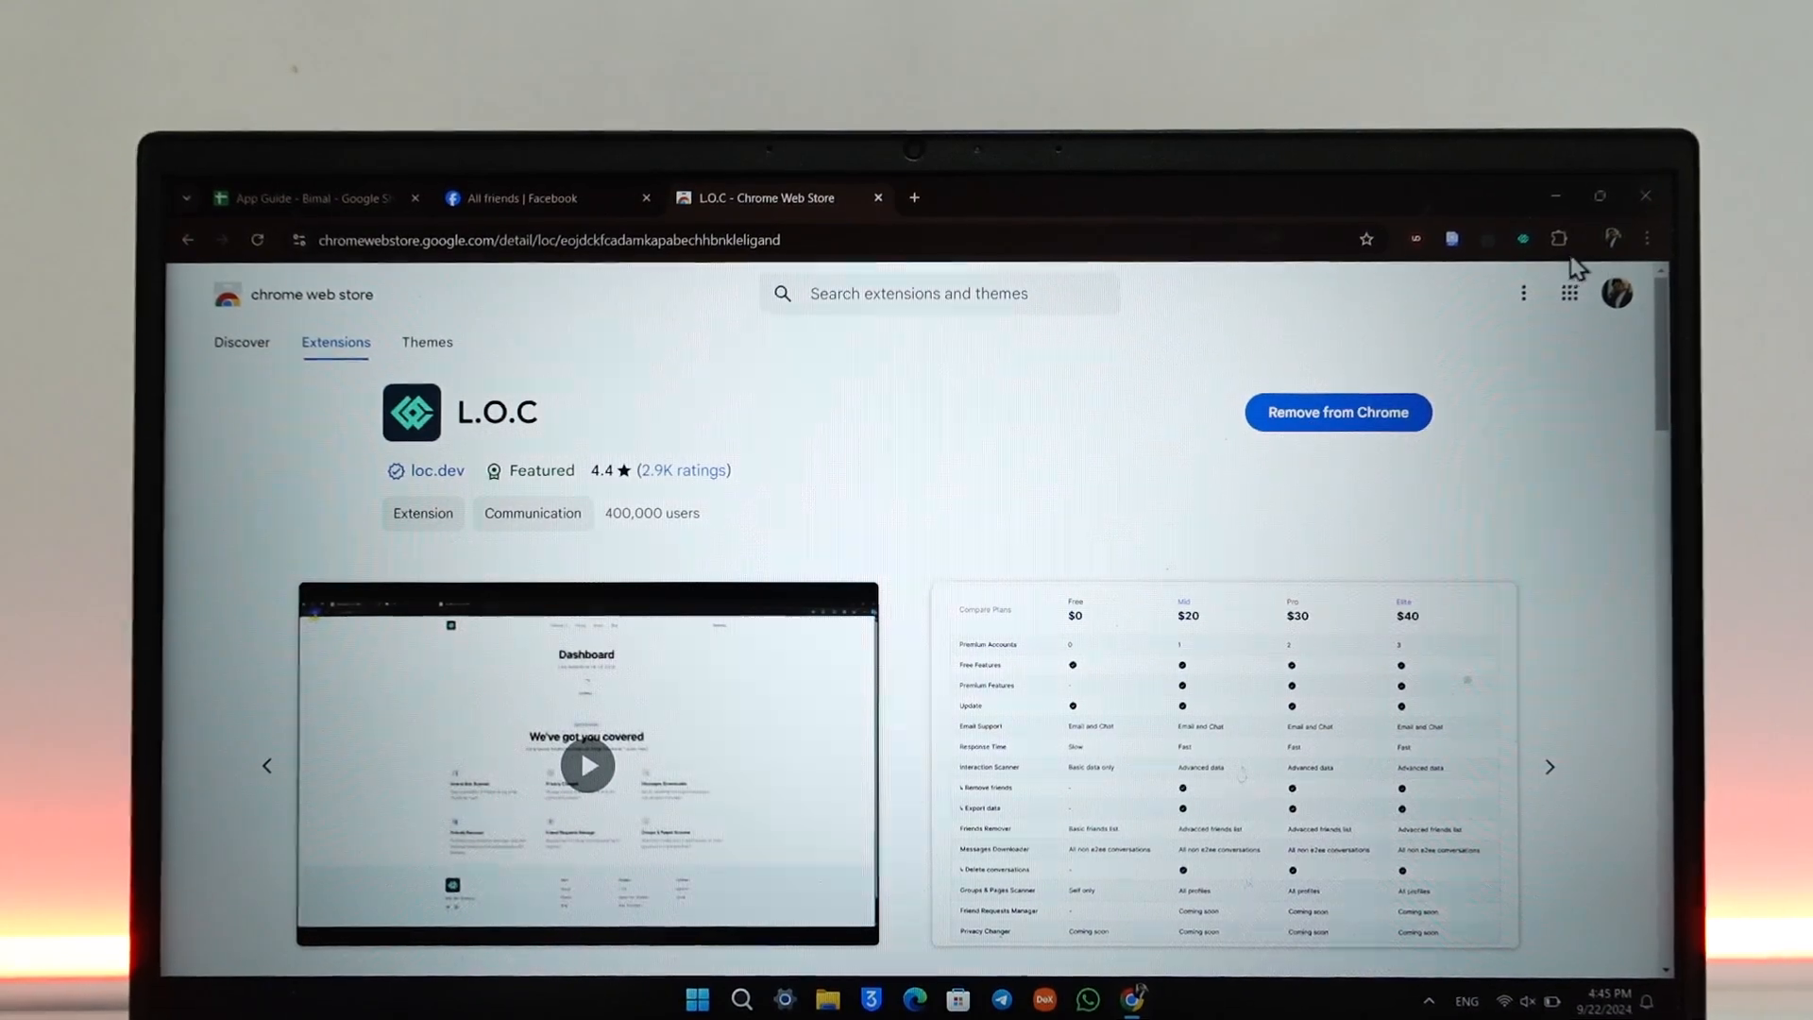
{"action": "left_click", "coordinate": [1559, 239]}
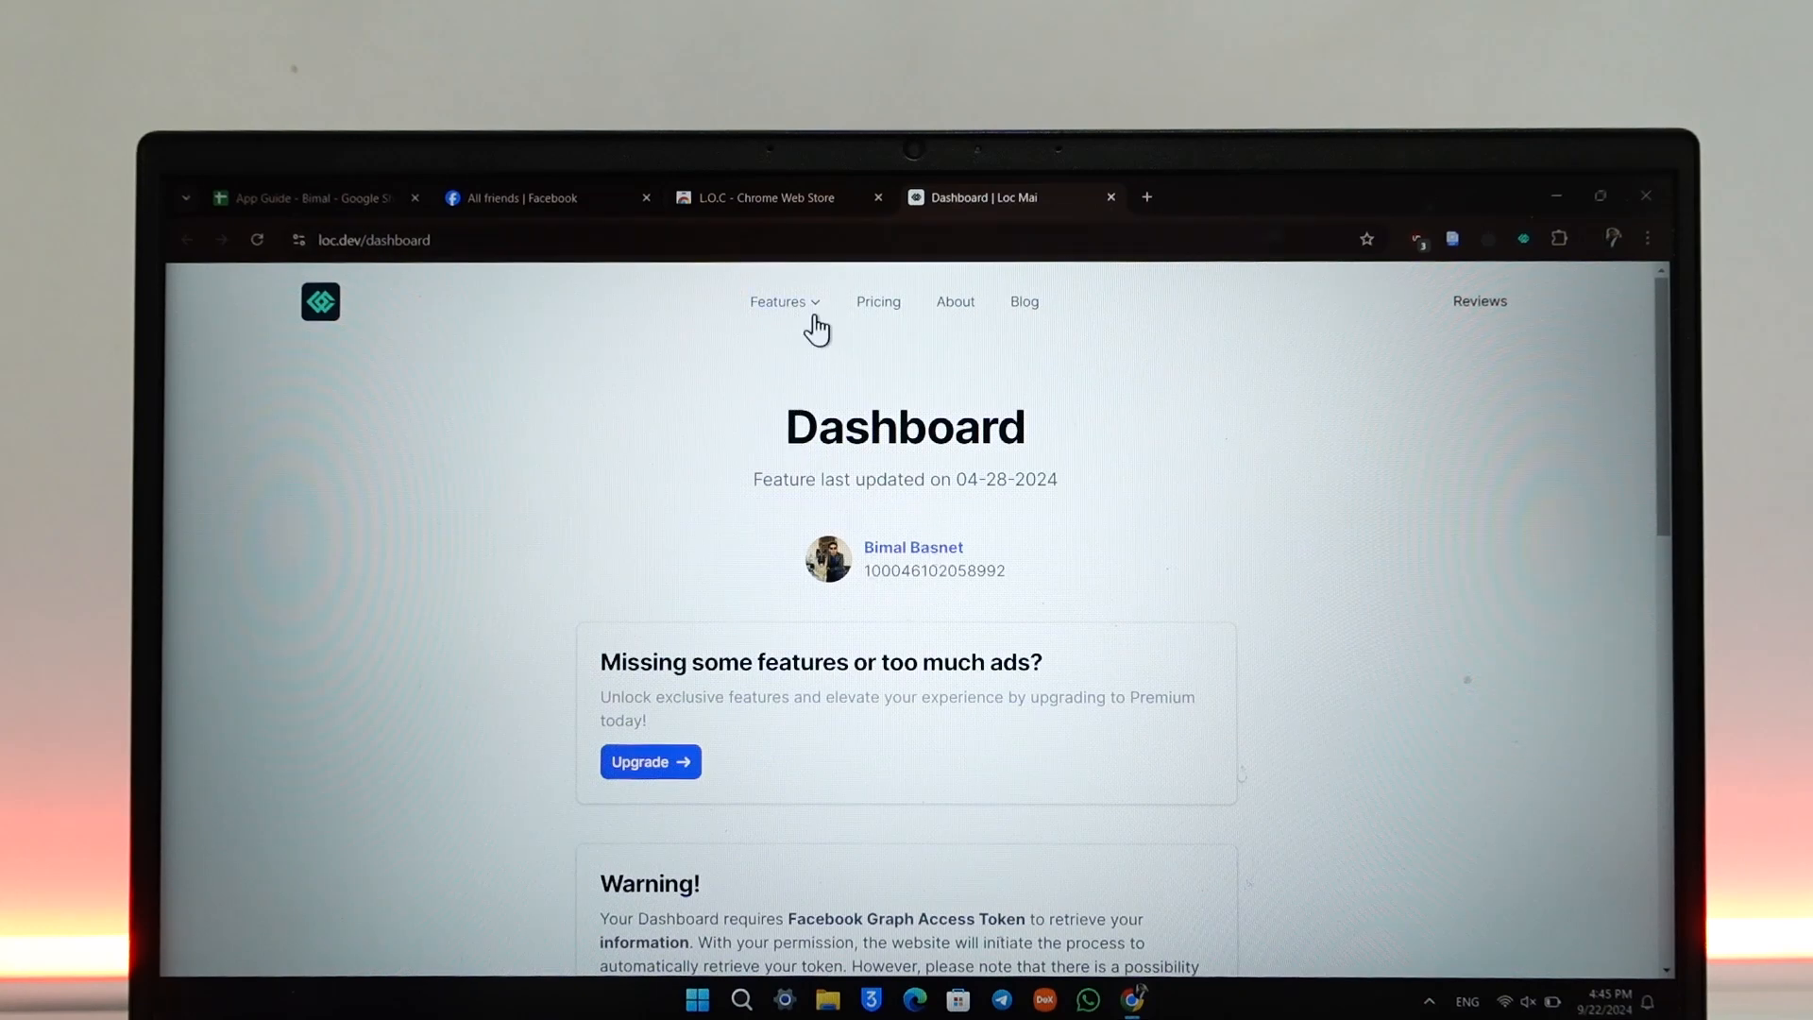
Choose Friends Remover from L.O.C's Features dropdown
{"action": "left_click", "coordinate": [783, 302]}
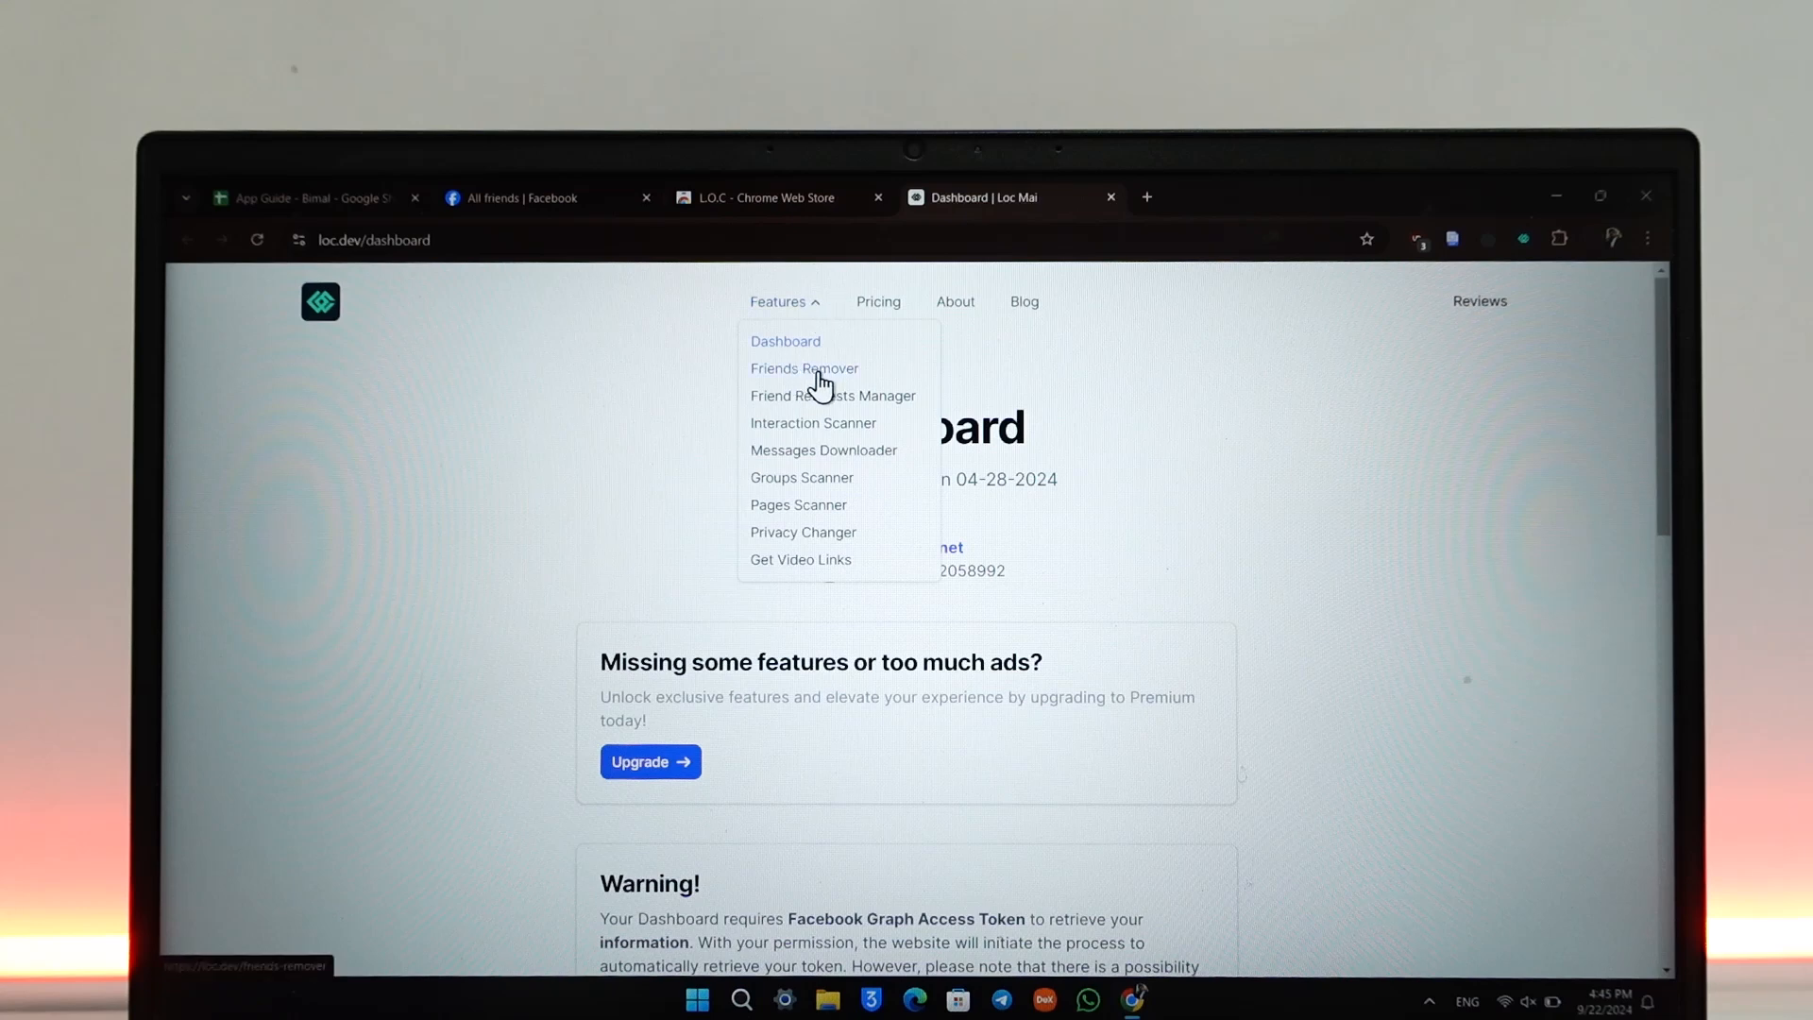
{"action": "mouse_move", "coordinate": [854, 382]}
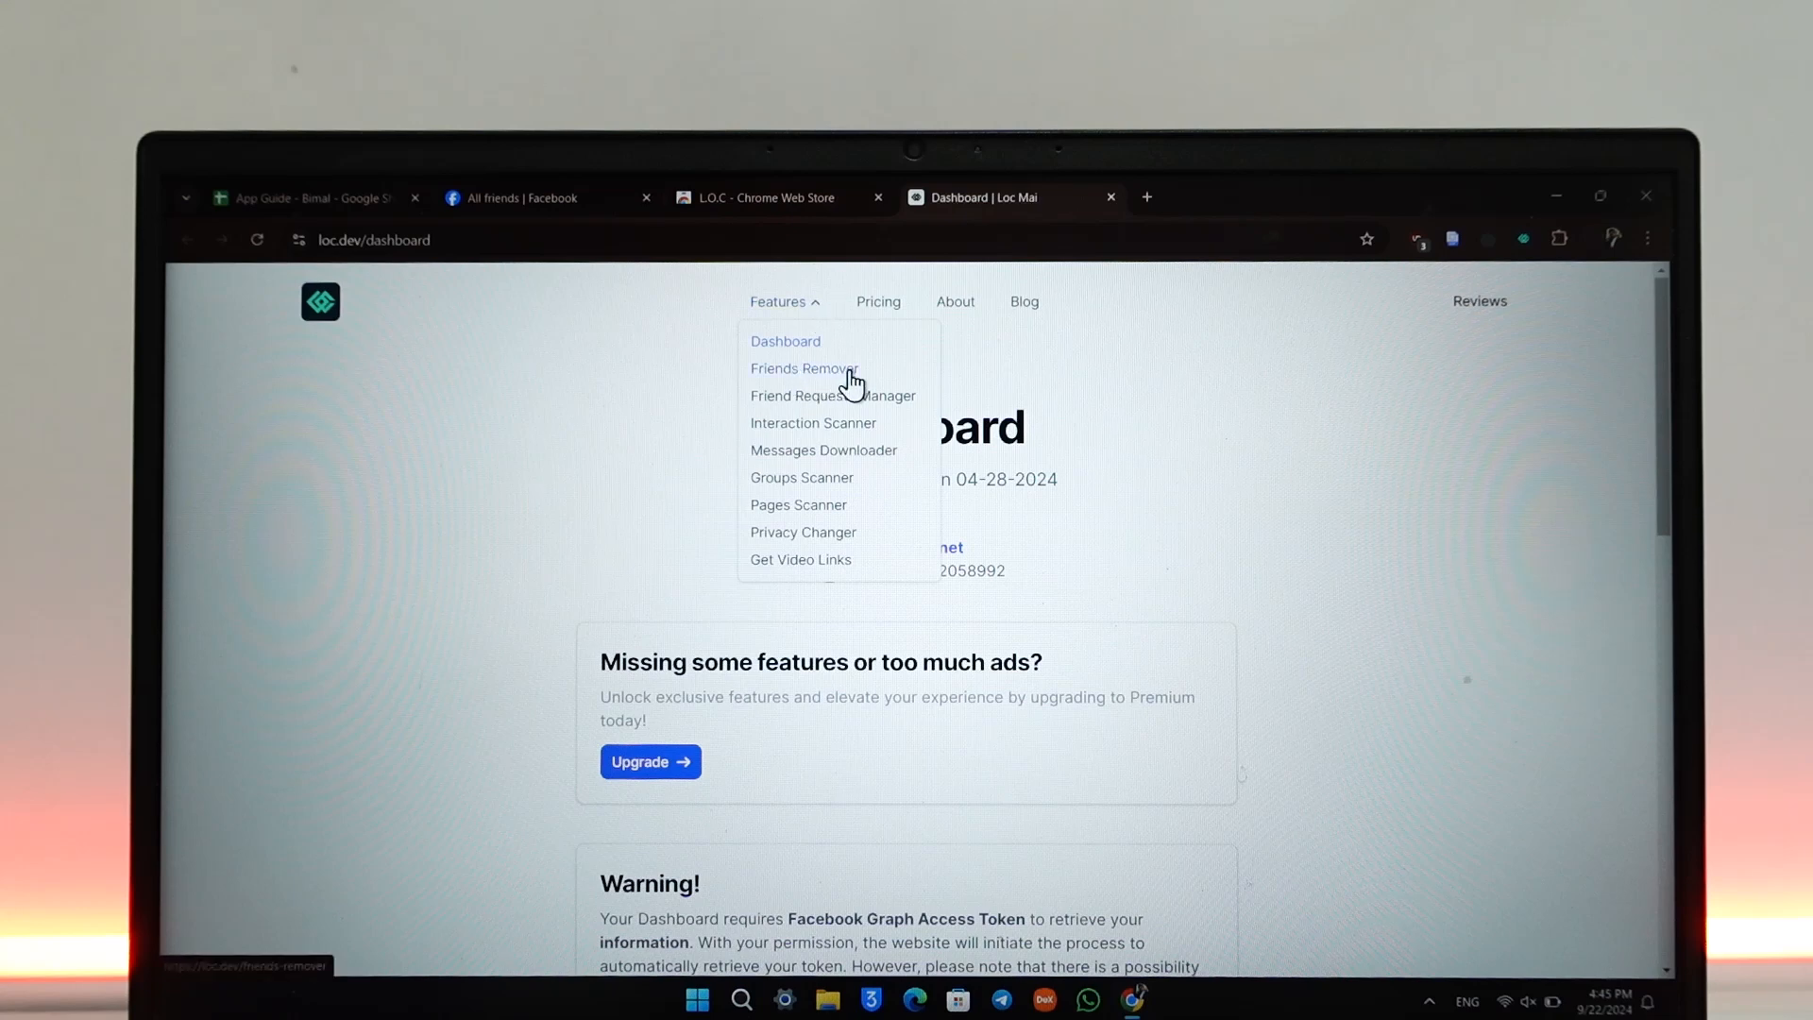
{"action": "left_click", "coordinate": [802, 367]}
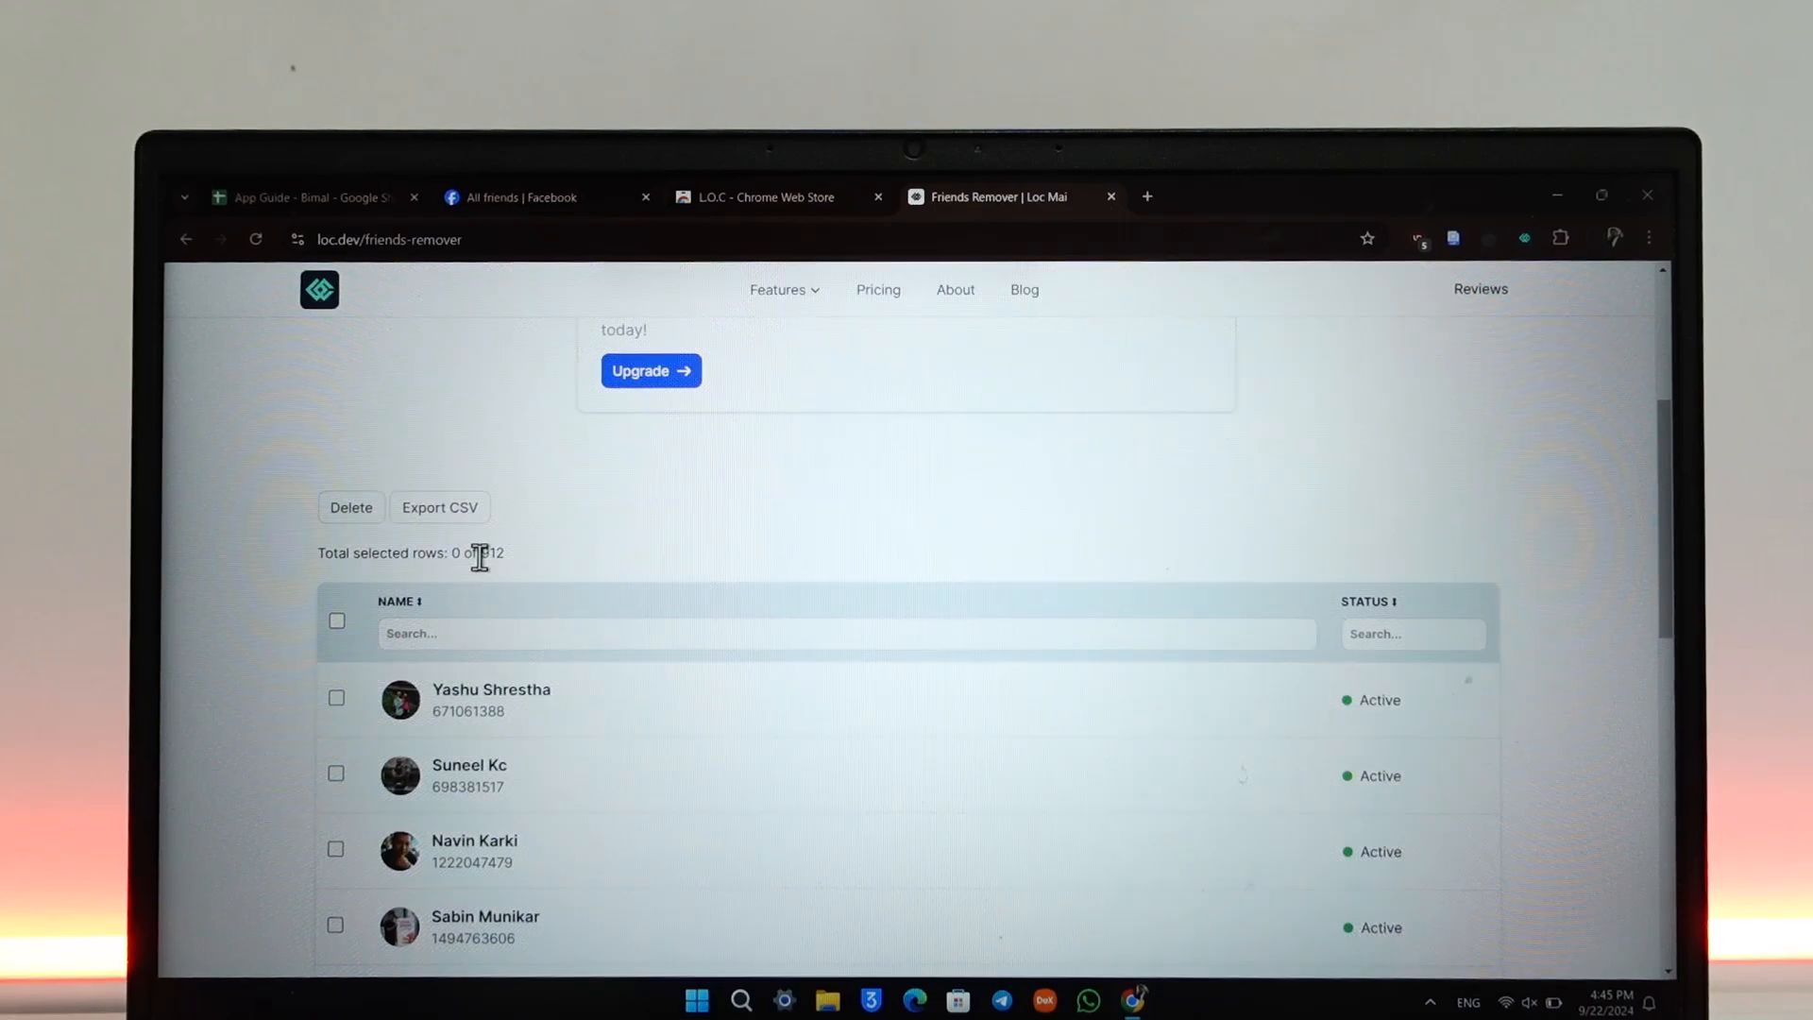
Set the friends table page size to Show 500, totalling 912 friends
{"action": "scroll", "scroll_direction": "down", "scroll_amount": 3}
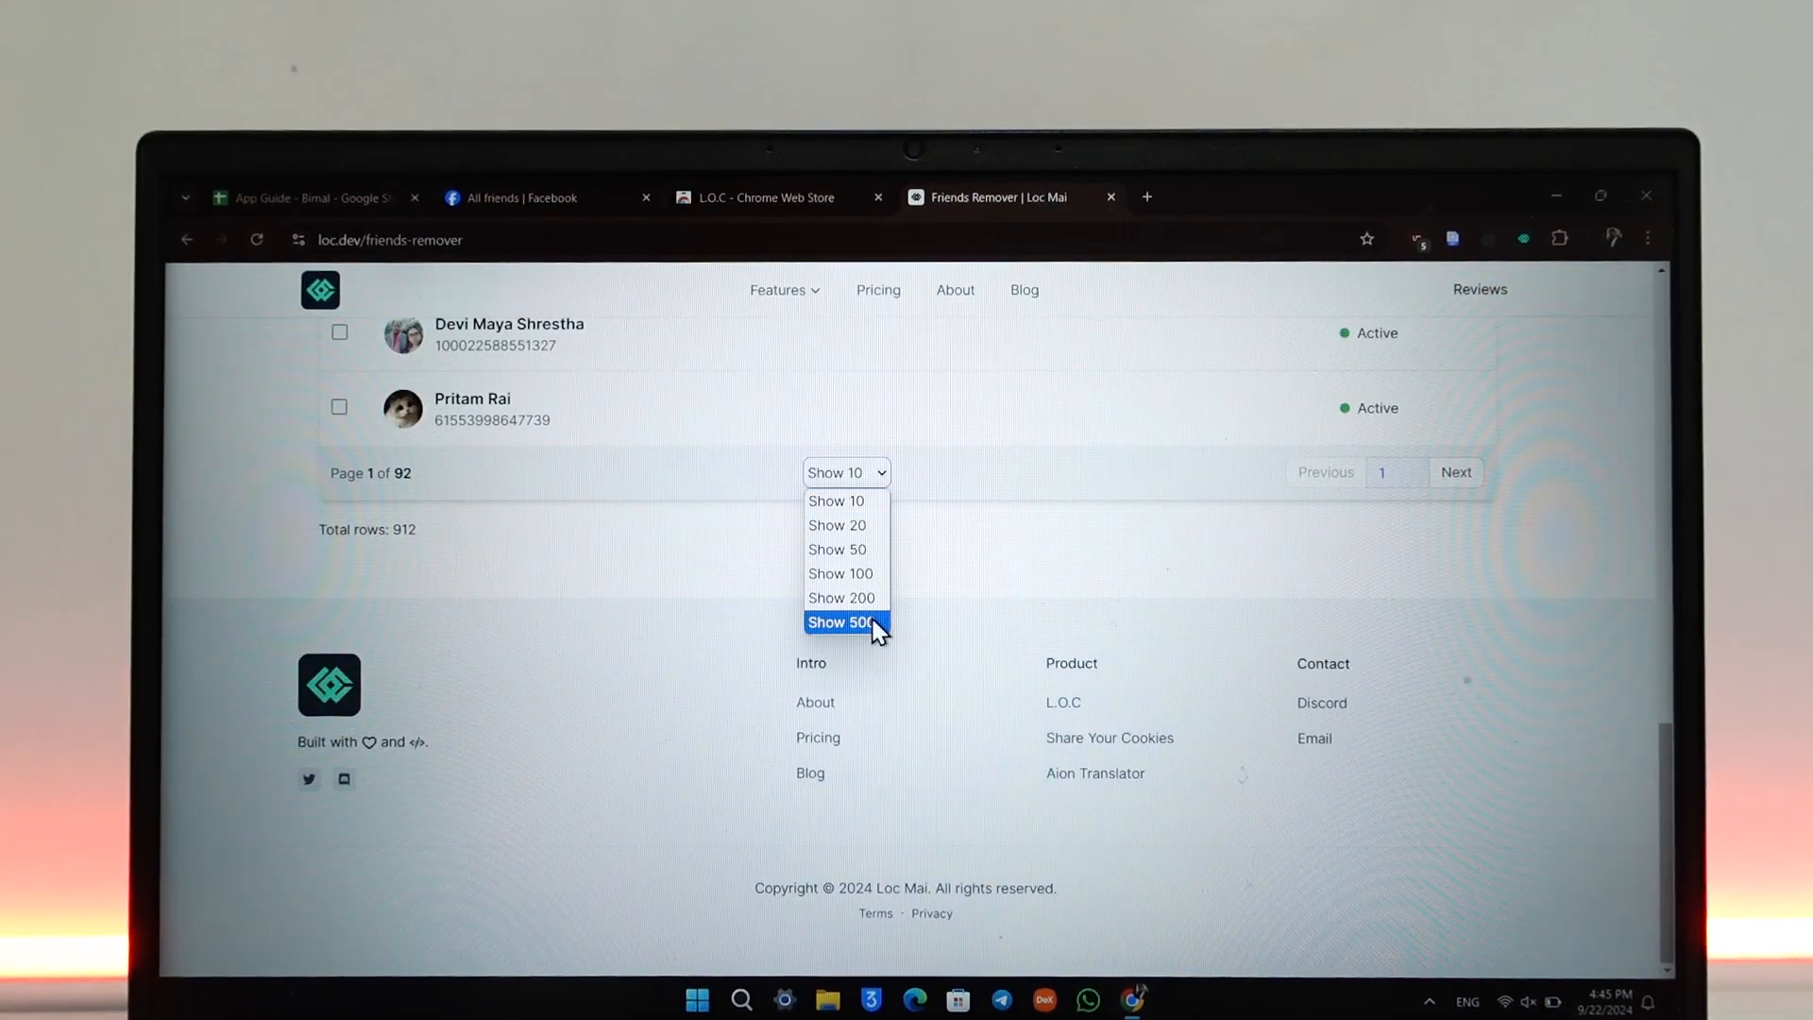
{"action": "left_click", "coordinate": [840, 622]}
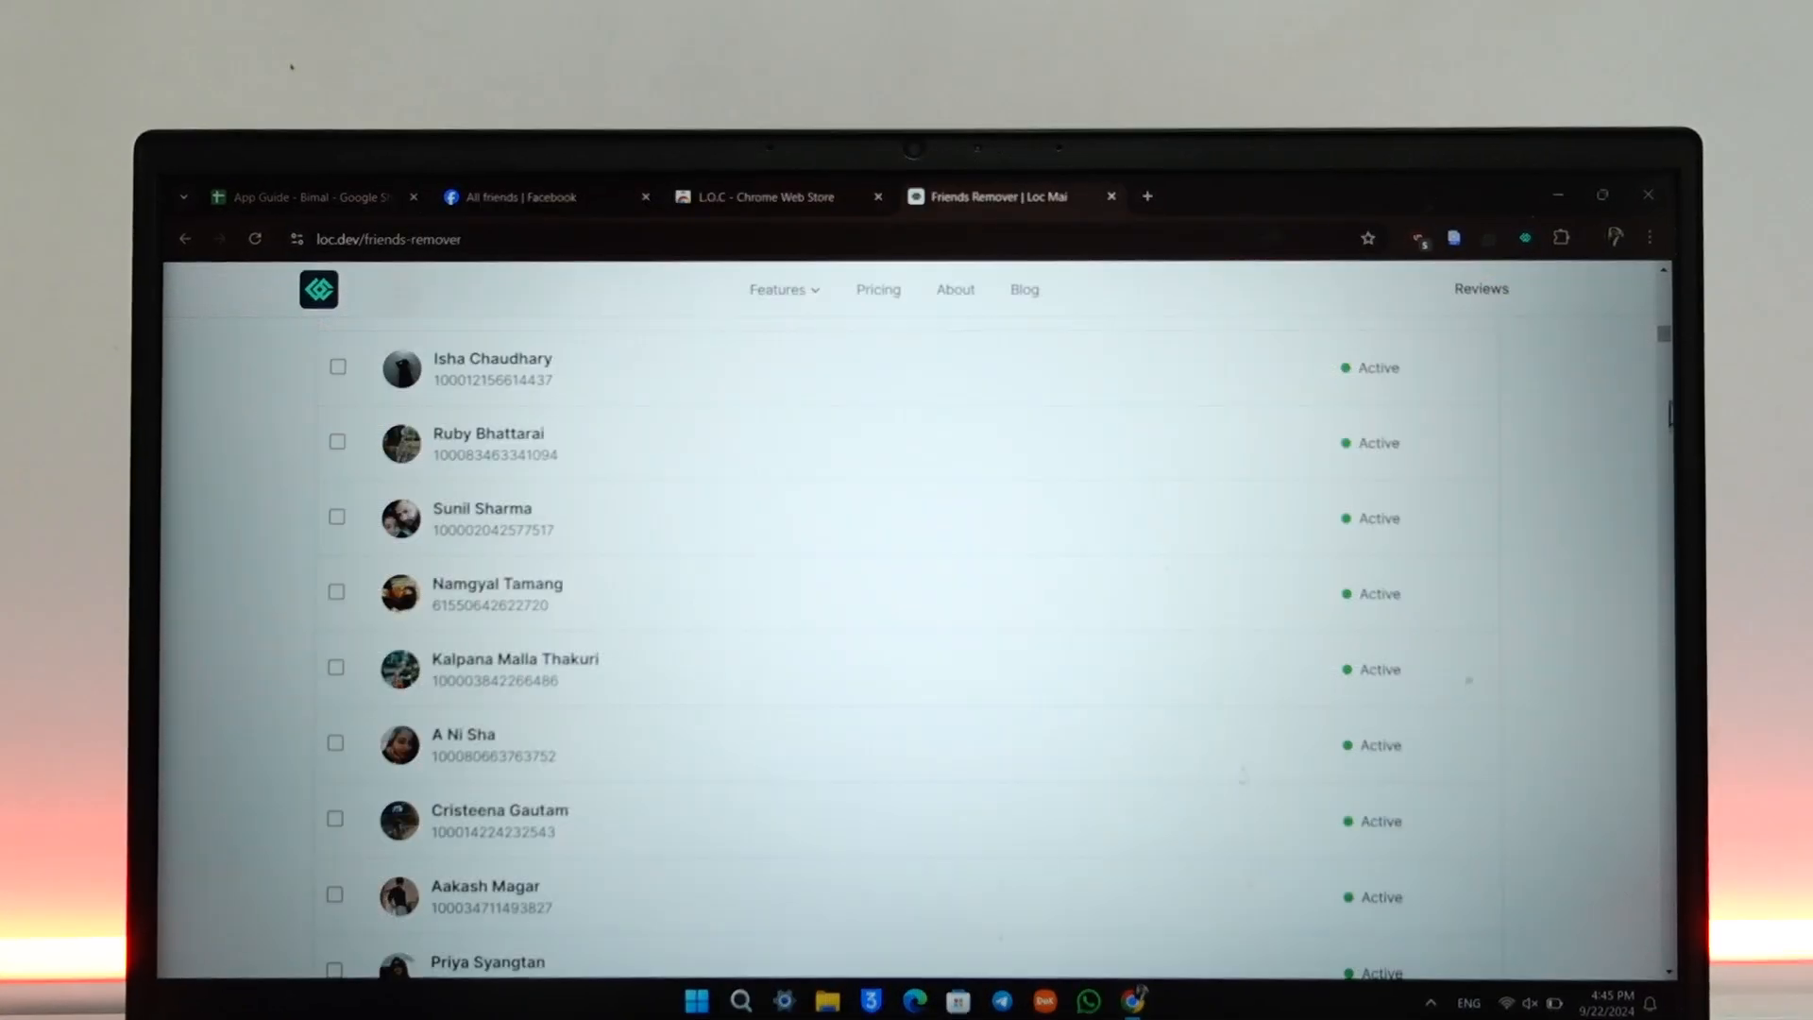
{"action": "scroll", "scroll_direction": "down", "scroll_amount": 3}
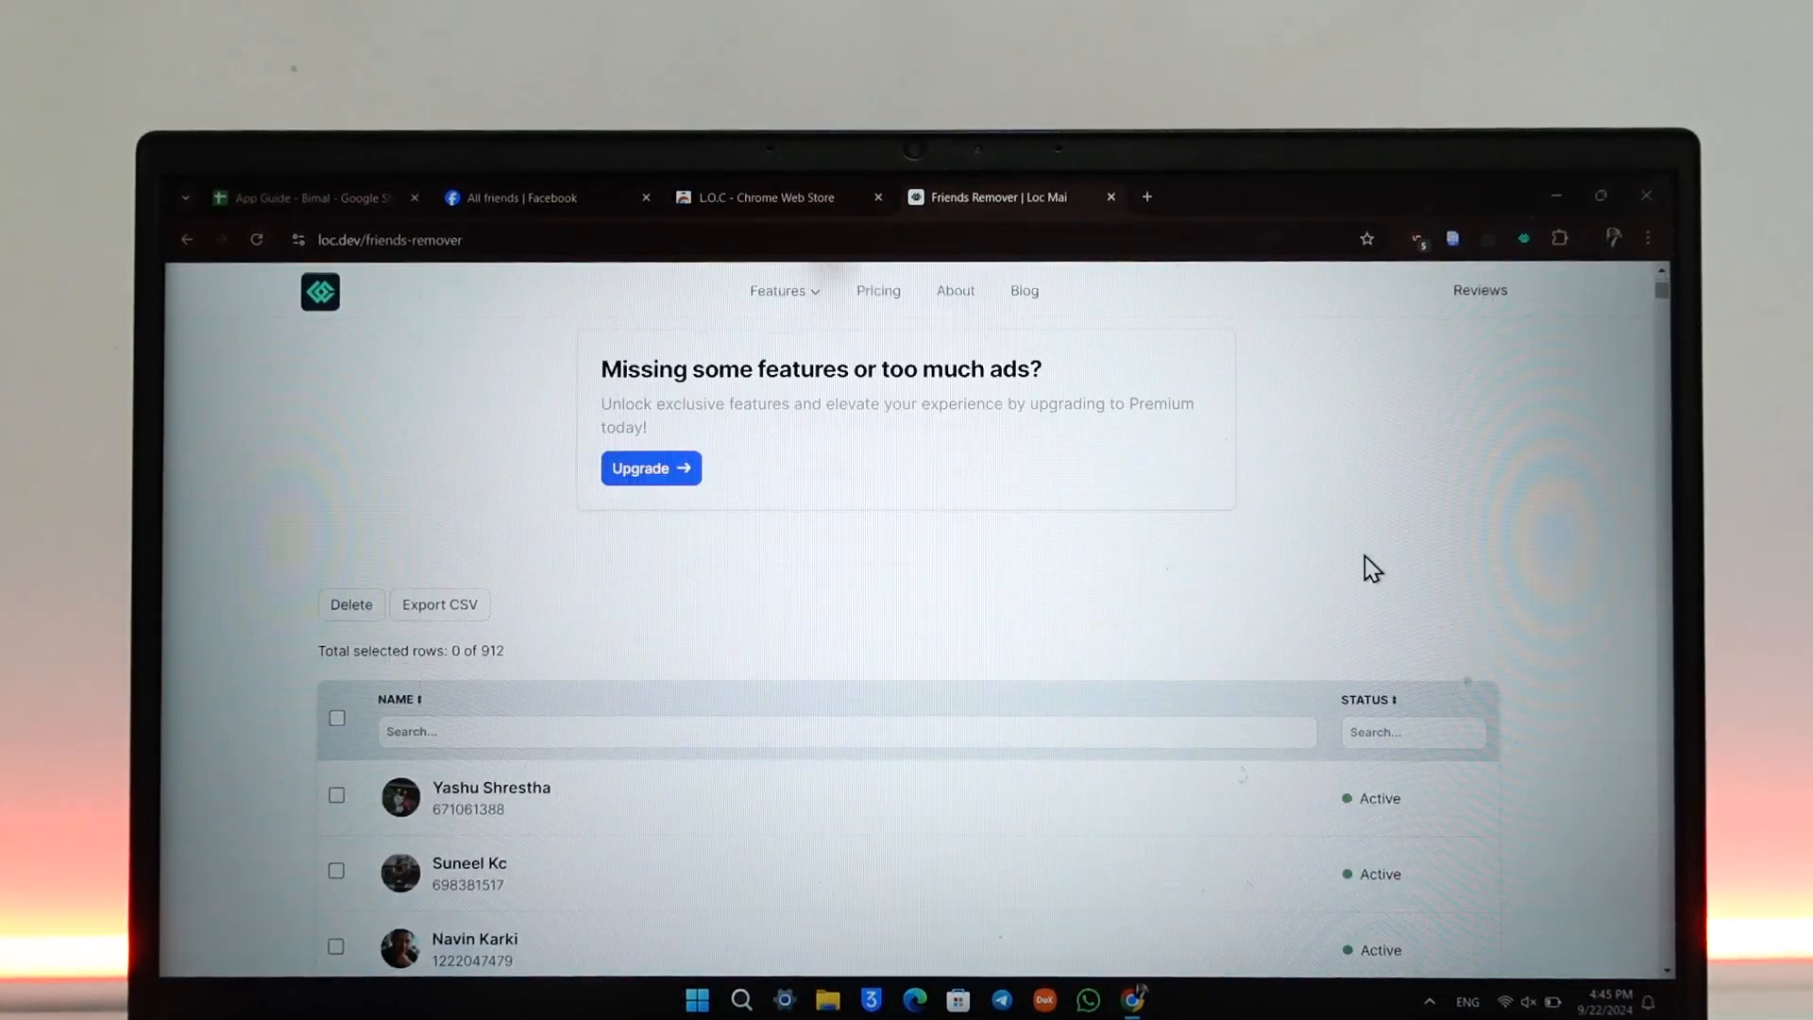
{"action": "scroll", "scroll_direction": "down", "scroll_amount": 3}
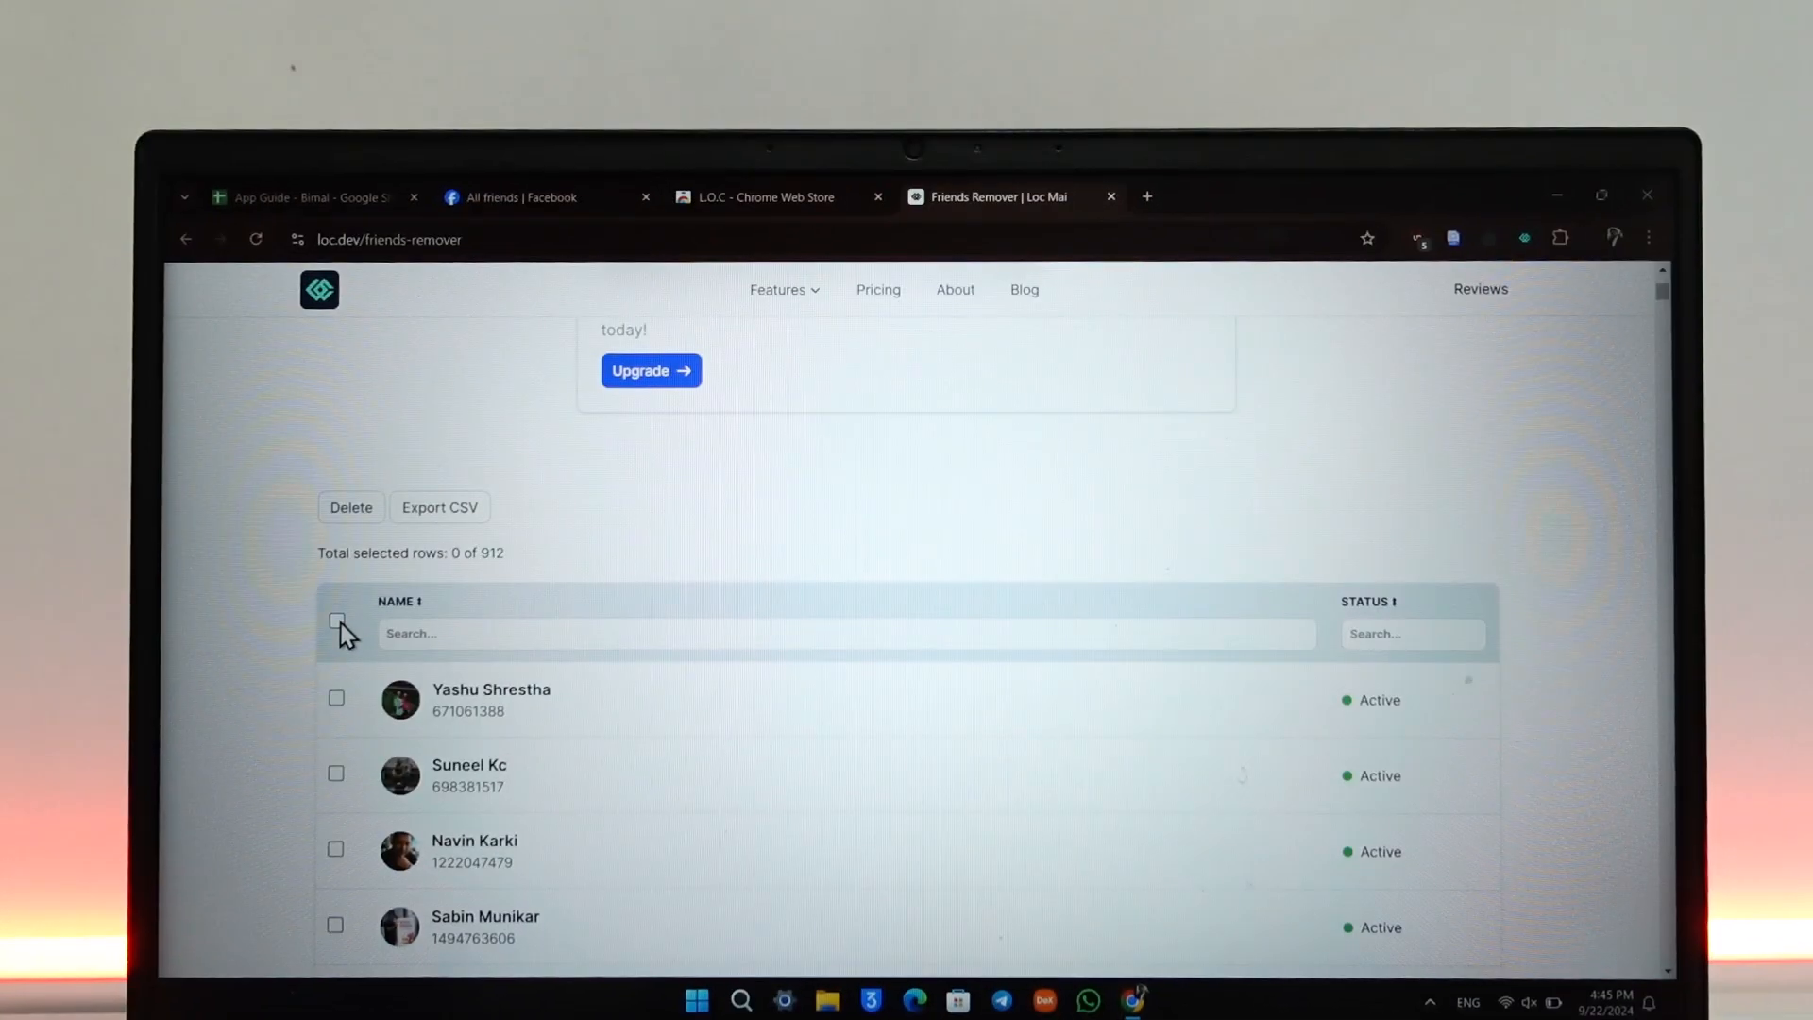
Tick the header checkbox to select all 500 friends, then scroll the list
{"action": "left_click", "coordinate": [336, 623]}
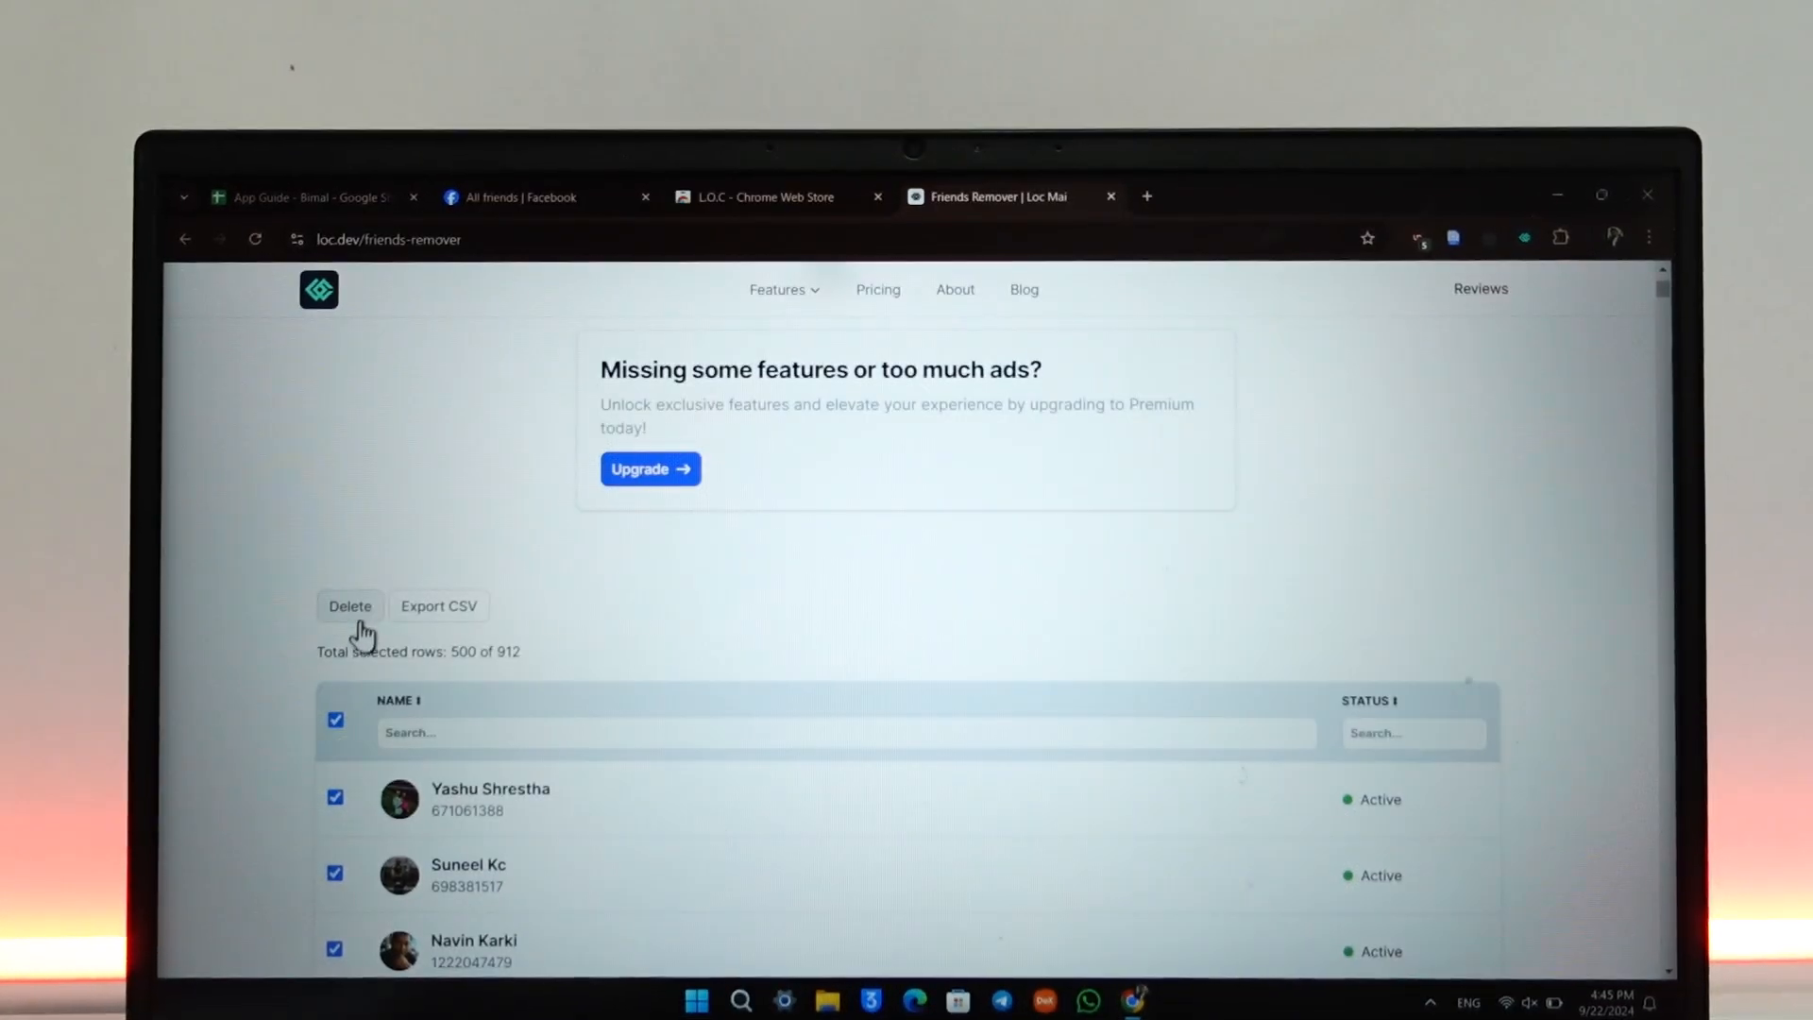
{"action": "mouse_move", "coordinate": [1225, 476]}
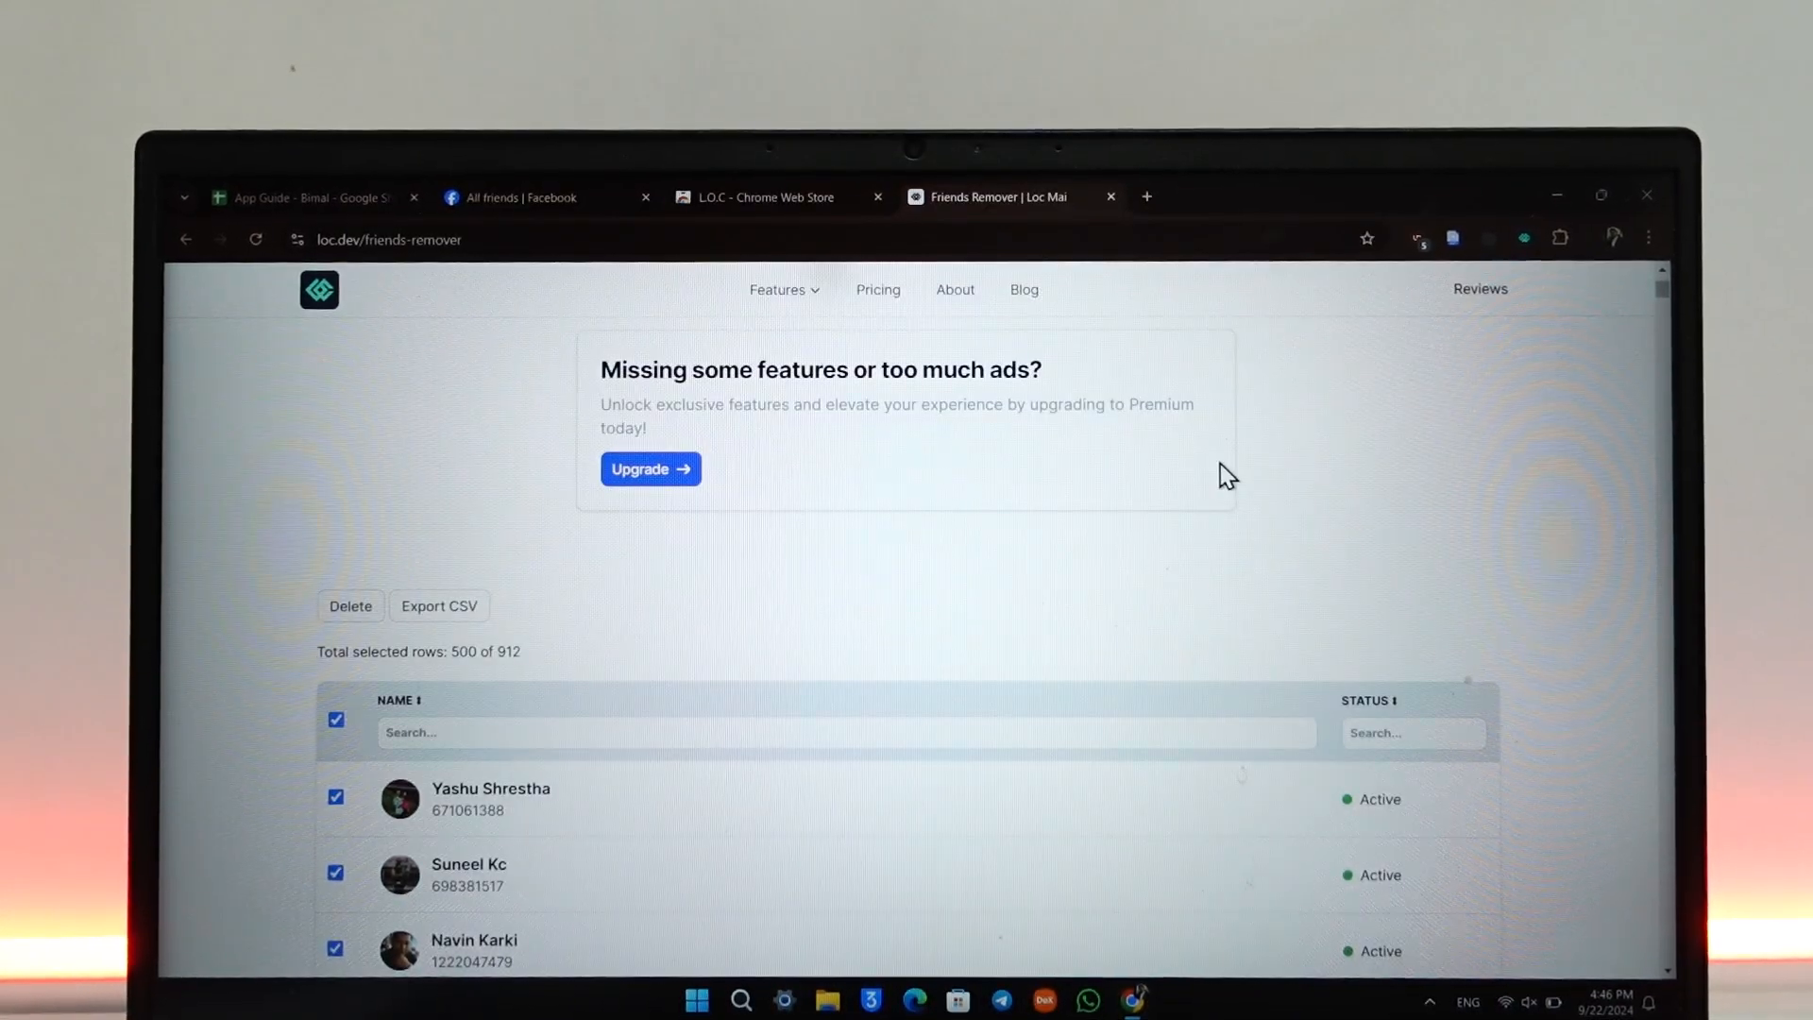
{"action": "scroll", "scroll_direction": "down", "scroll_amount": 3}
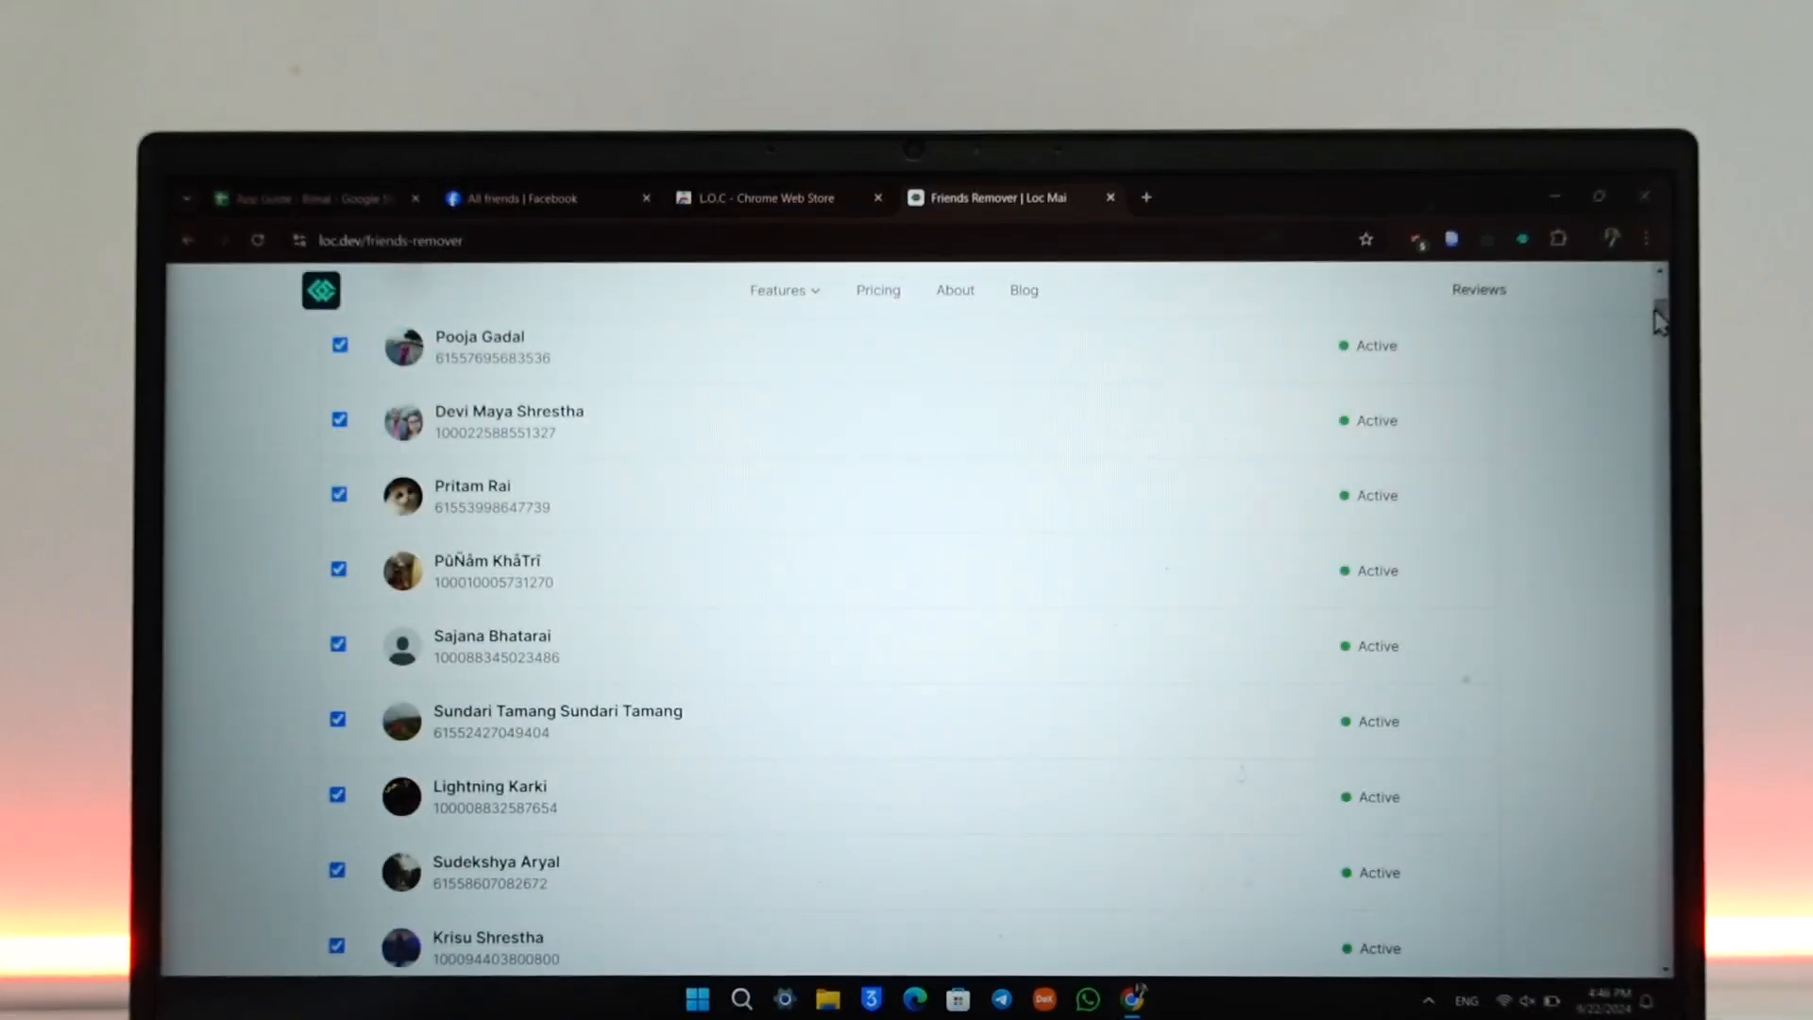
{"action": "scroll", "scroll_direction": "down", "scroll_amount": 3}
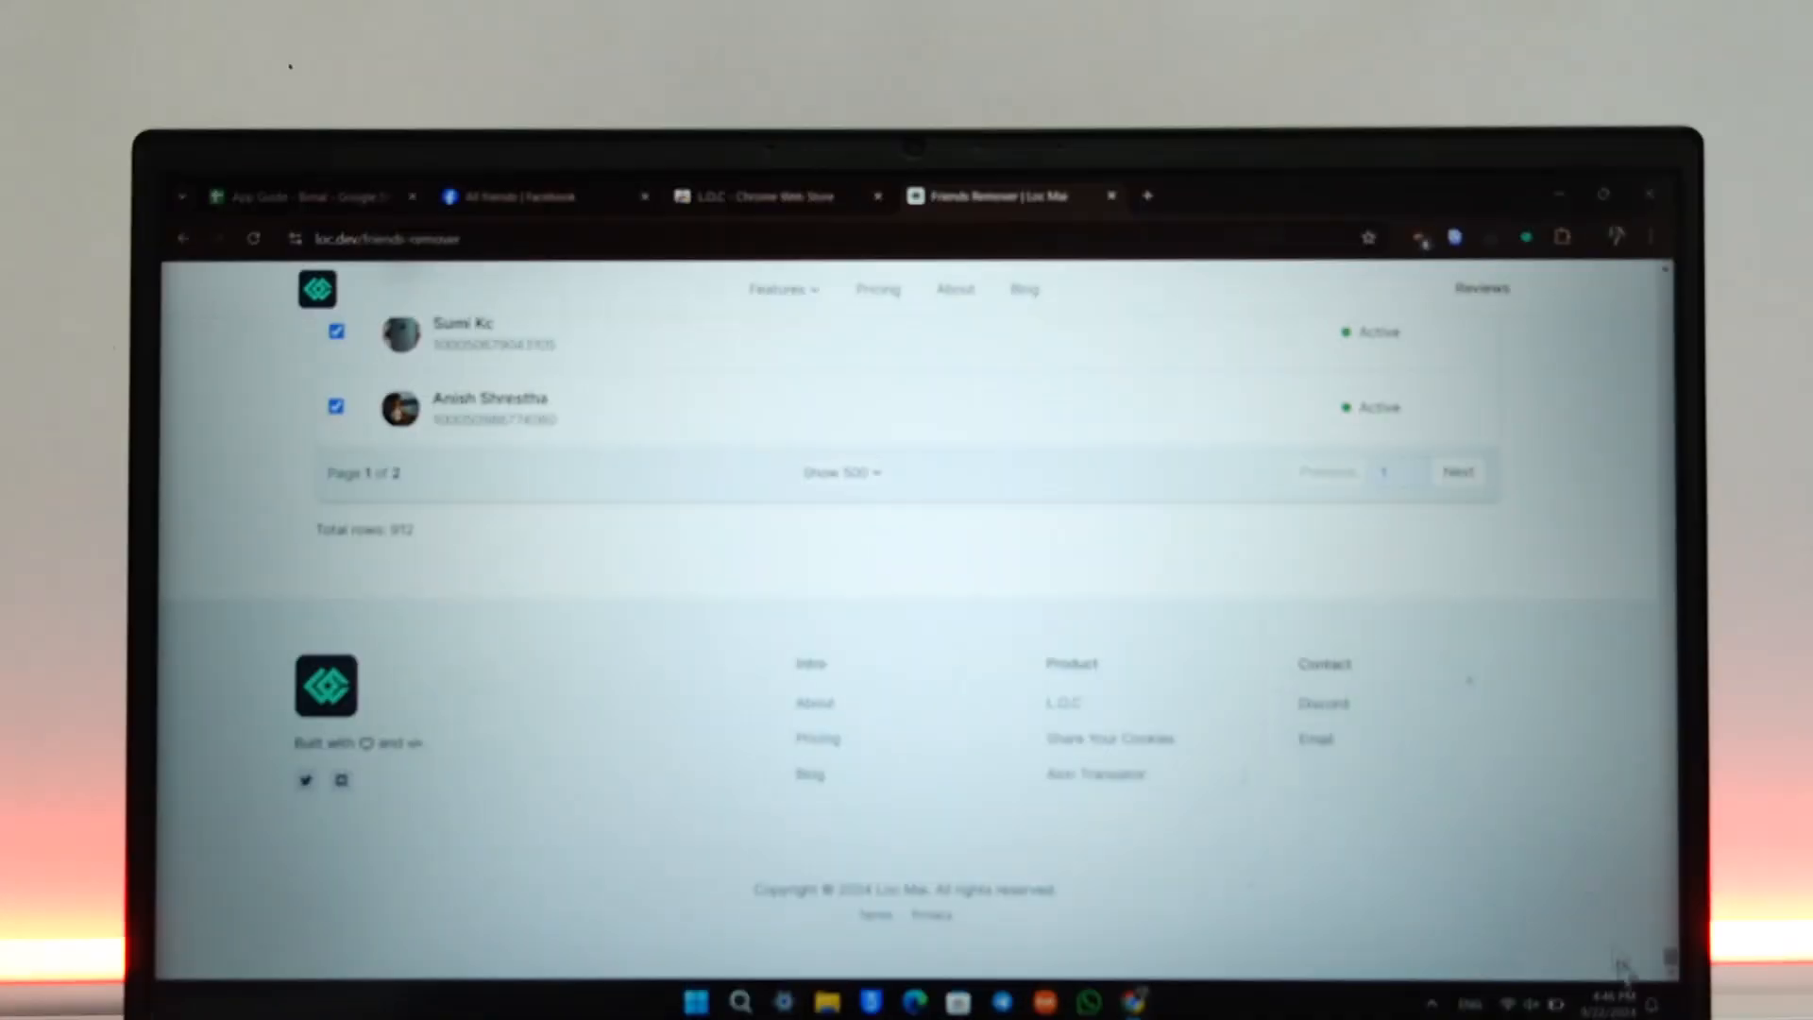